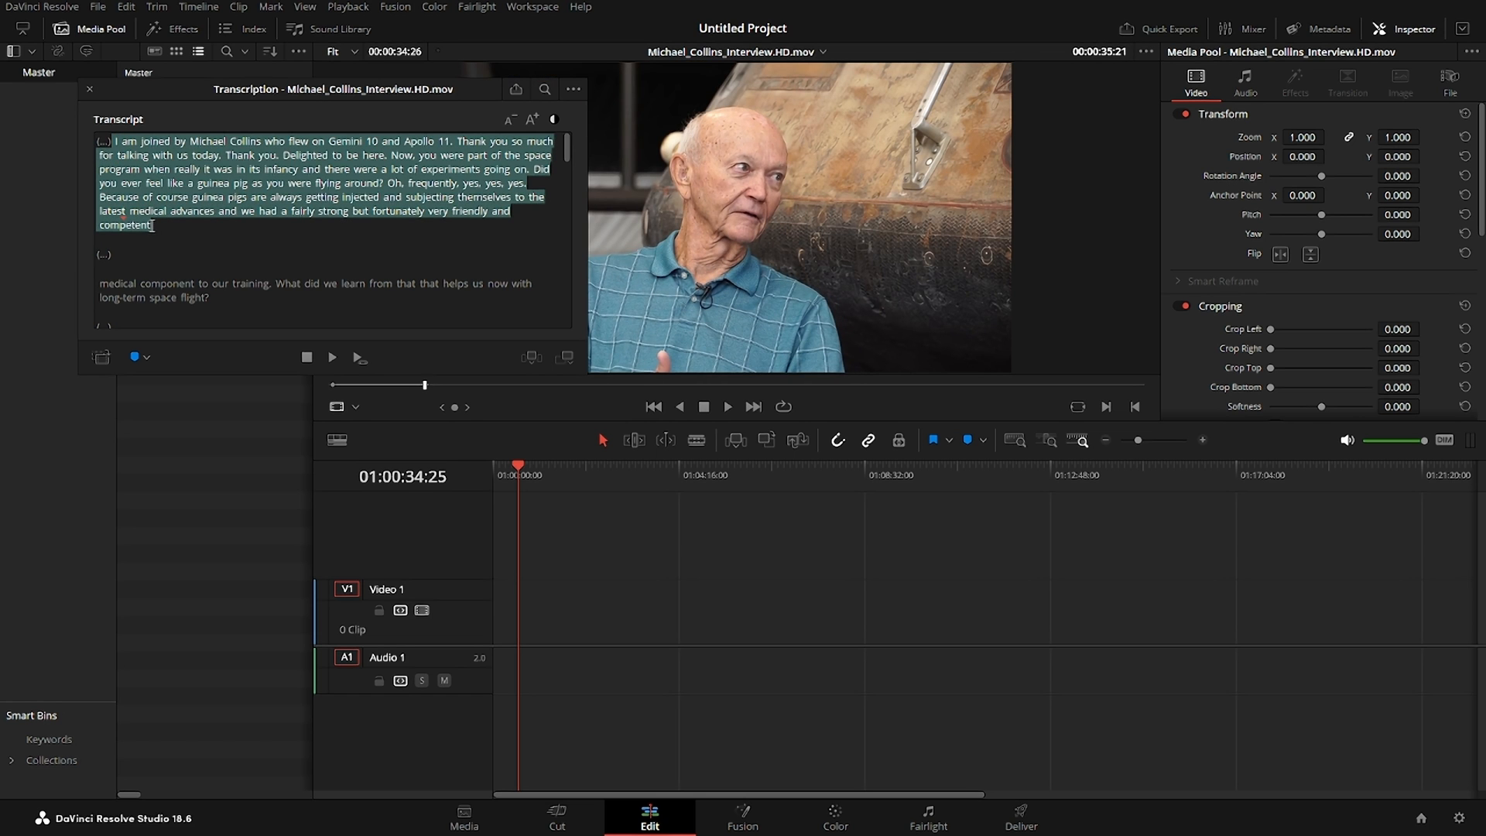
mouse_move(559, 366)
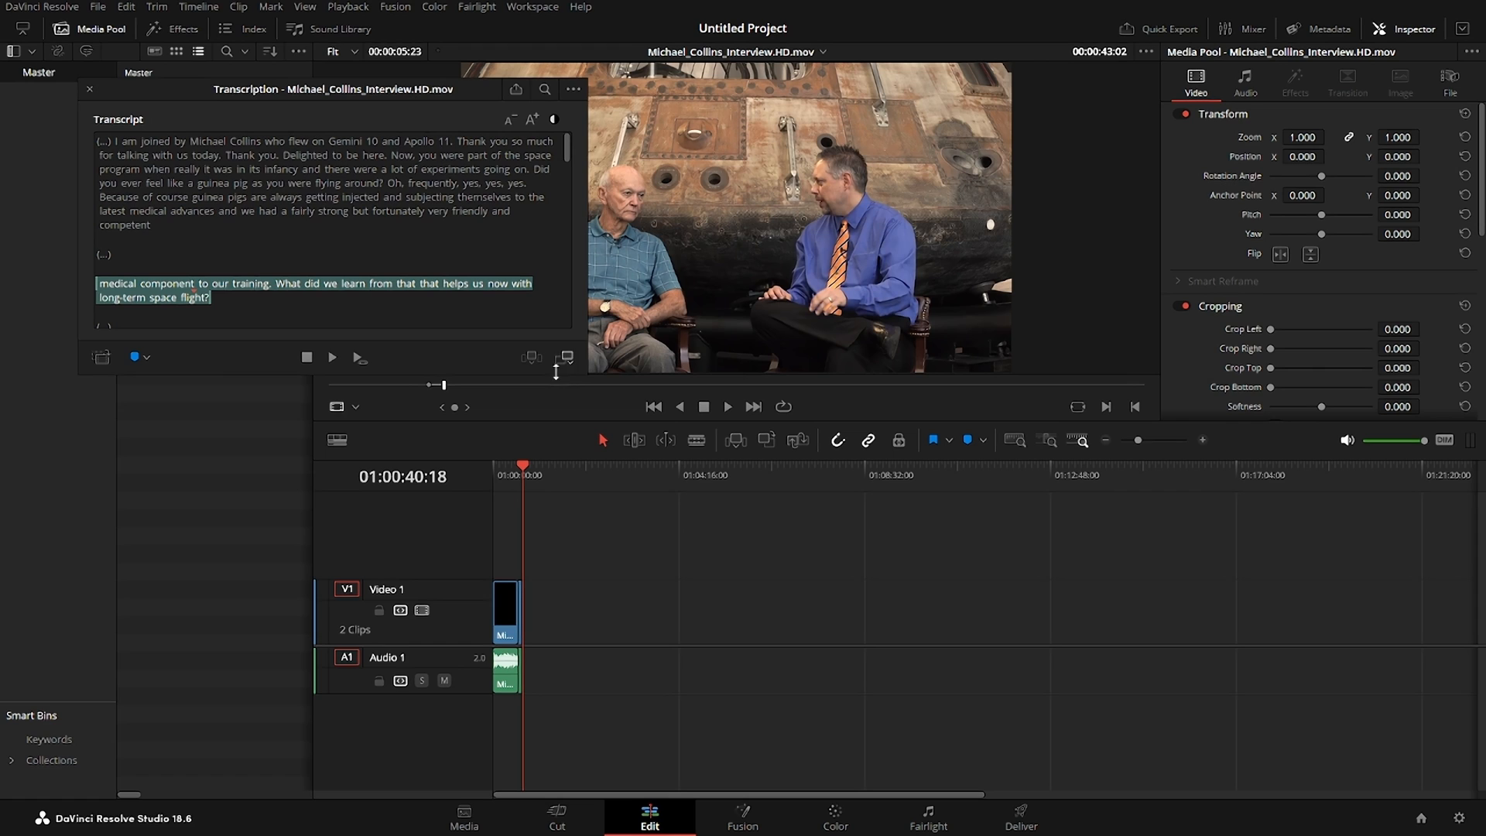
Step: Append the selected interview transcript passages to the timeline
left_click(101, 358)
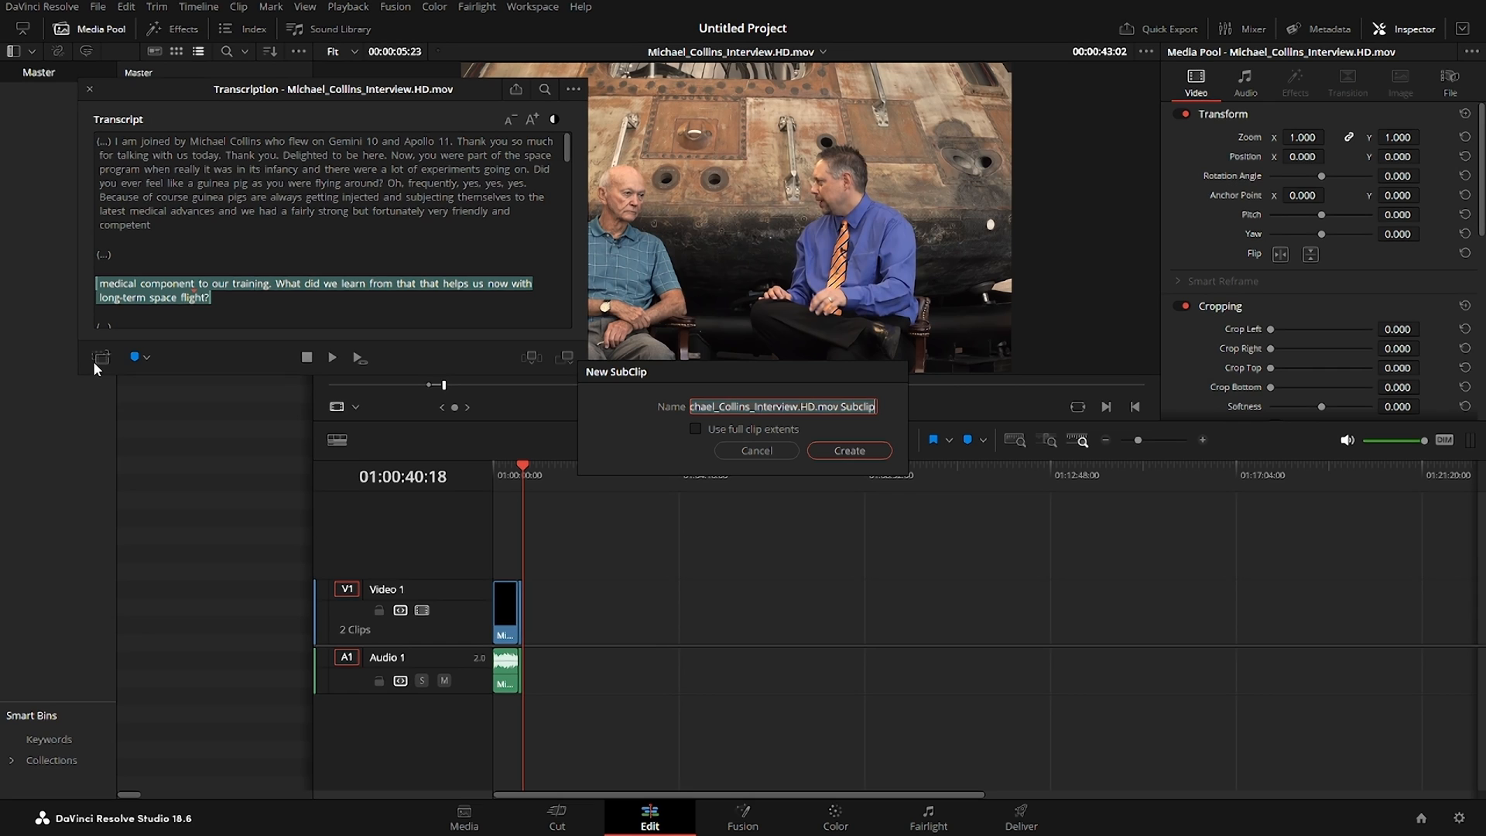
mouse_move(6, 102)
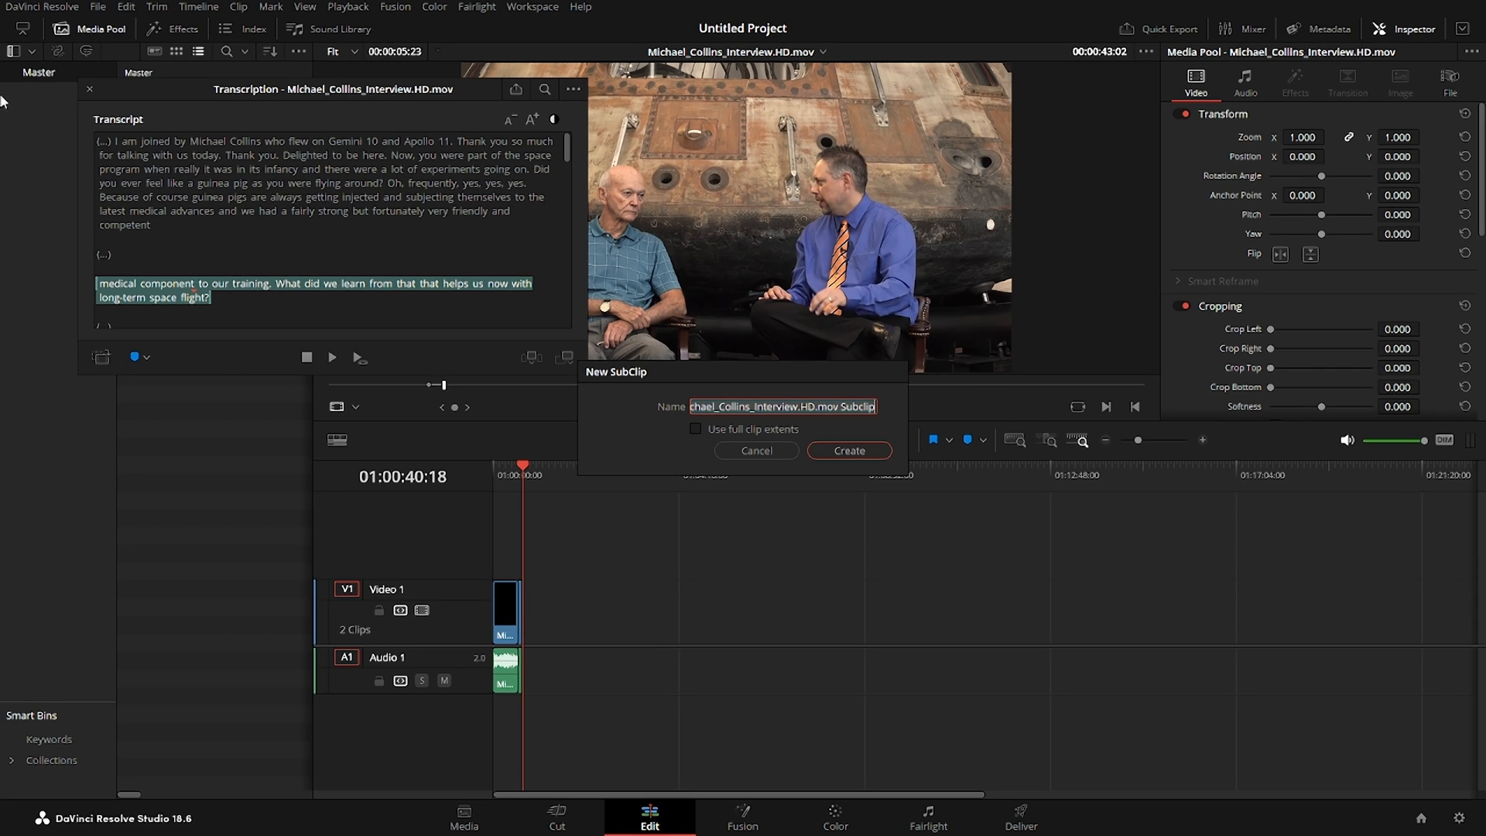
mouse_move(243, 231)
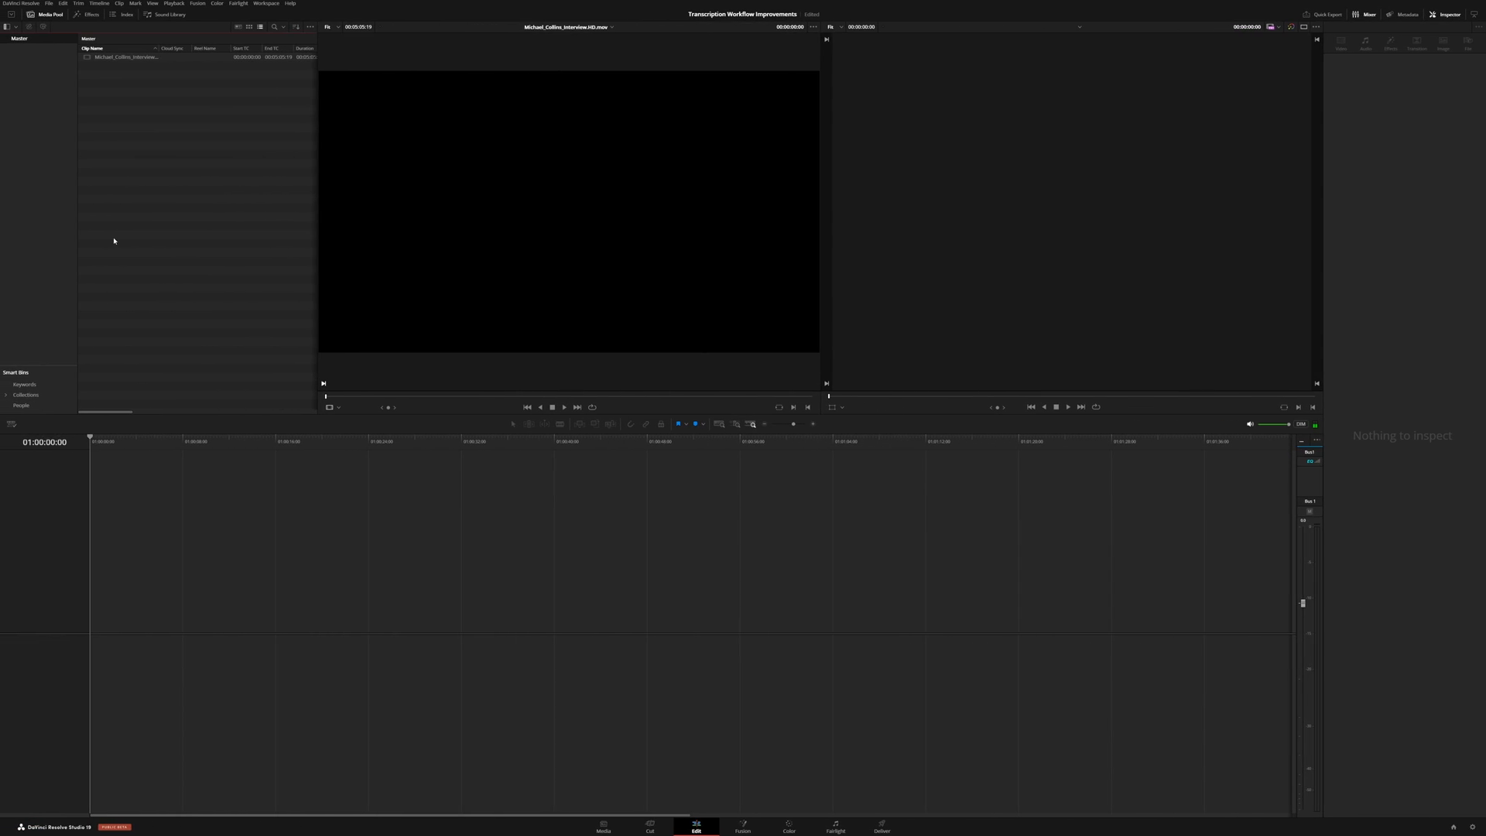
mouse_move(134, 92)
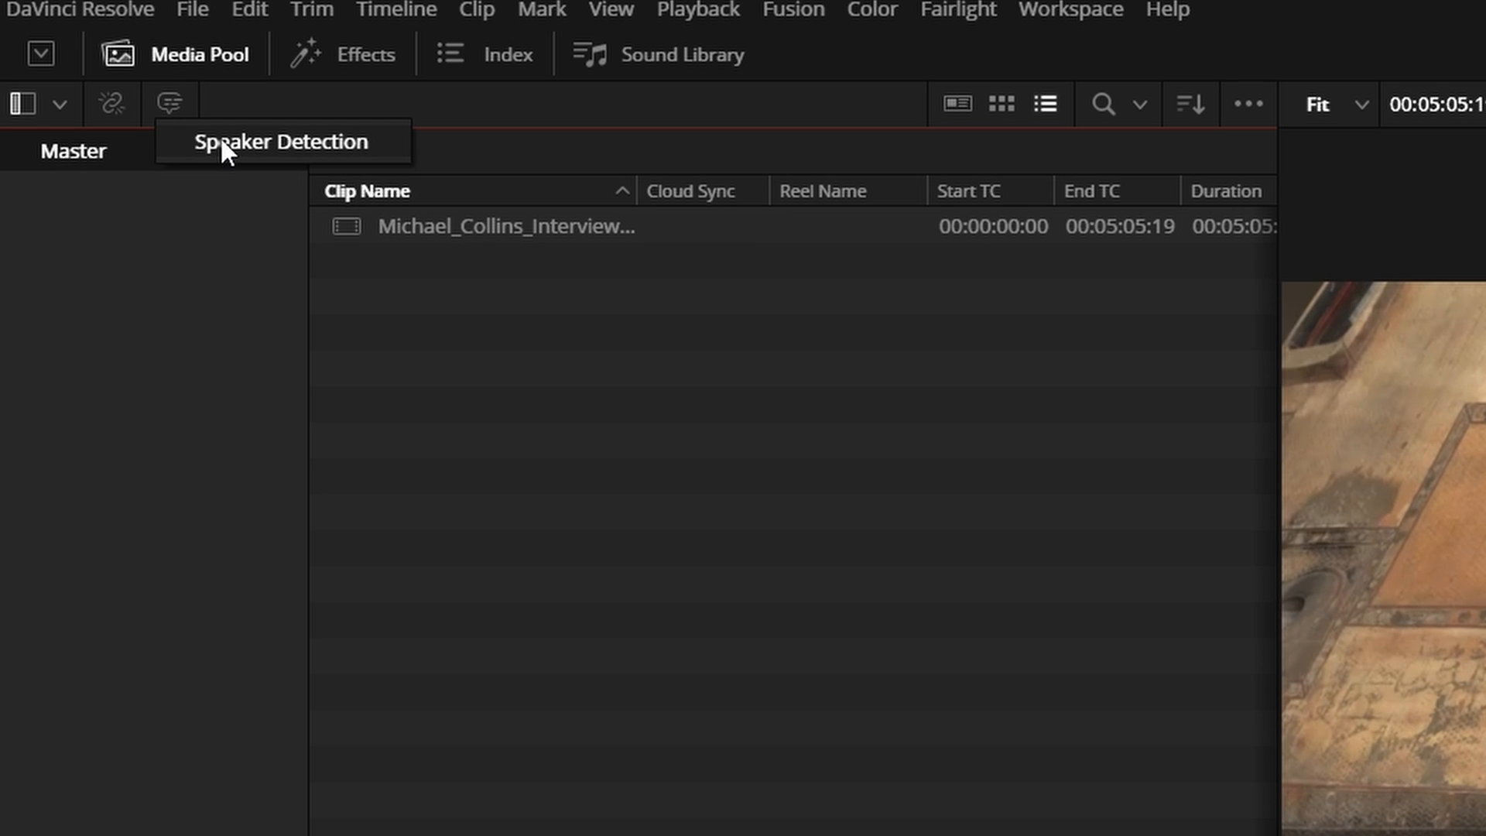
Step: Enable Speaker Detection in the transcription options for Michael_Collins_Interview
left_click(256, 142)
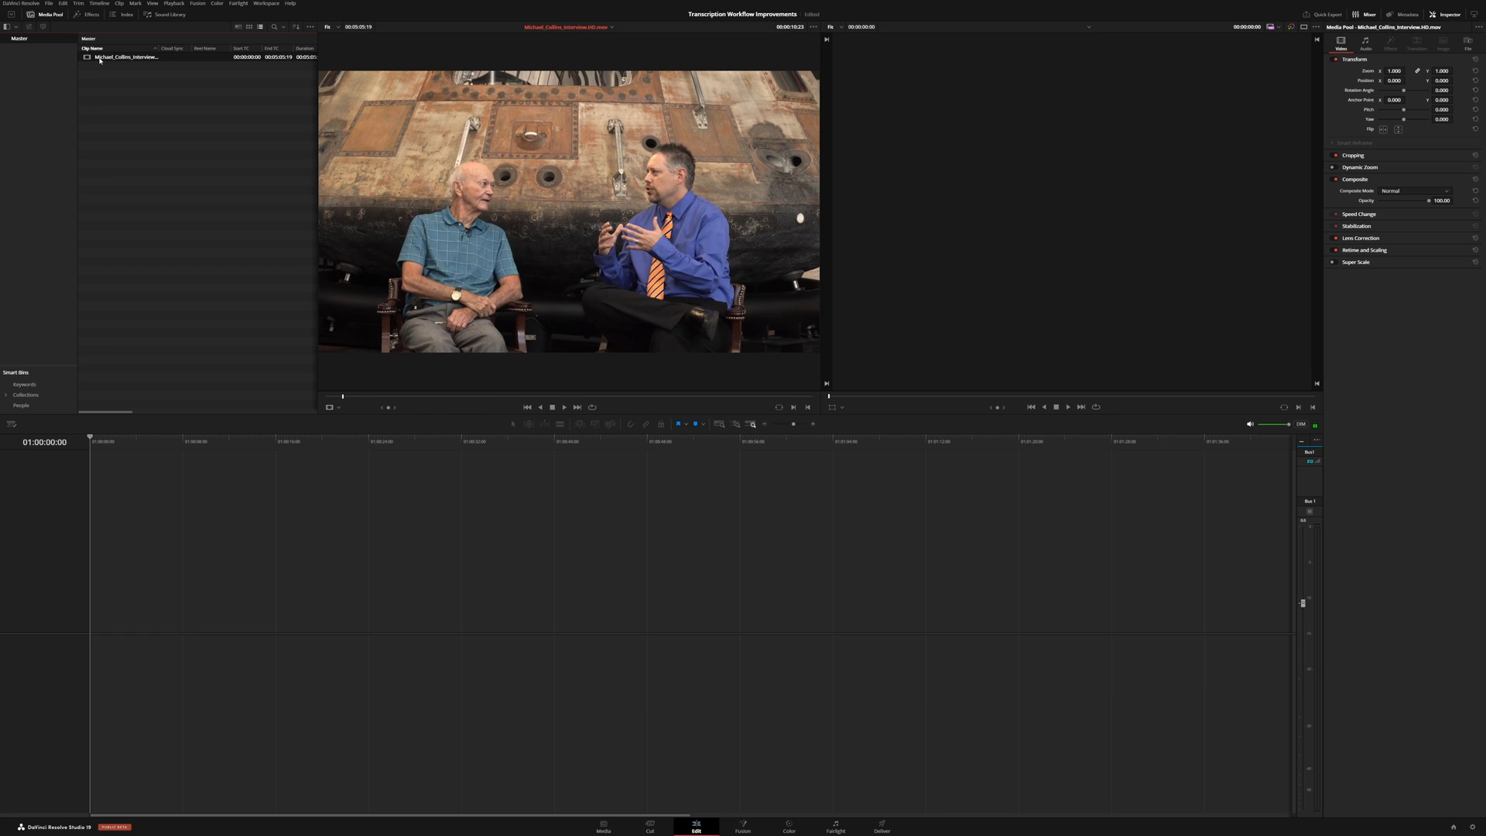
mouse_move(42, 29)
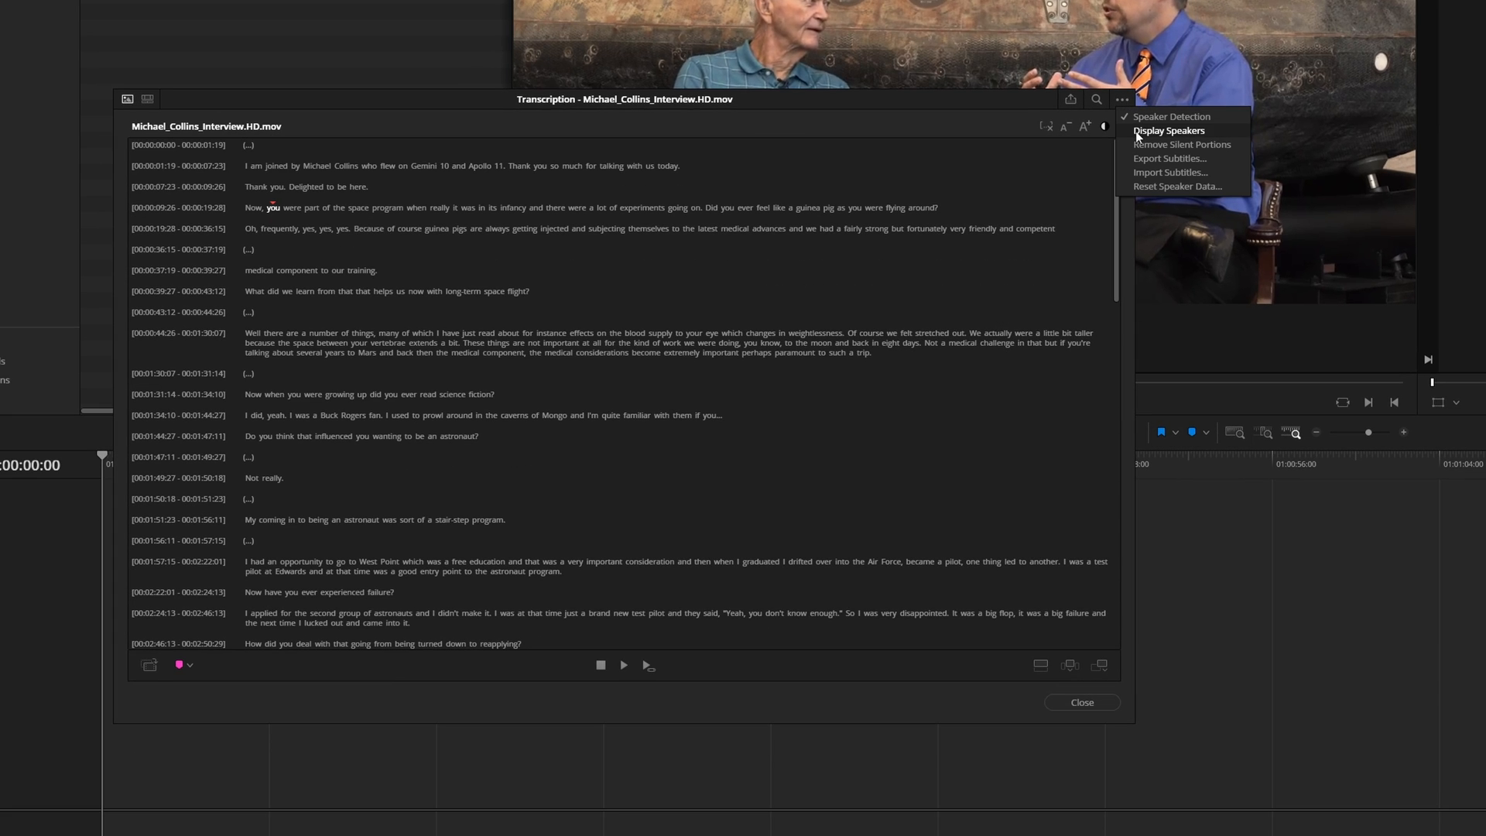
Step: Turn on Display Speakers so transcript lines show Speaker 1 or Speaker 2
left_click(1169, 130)
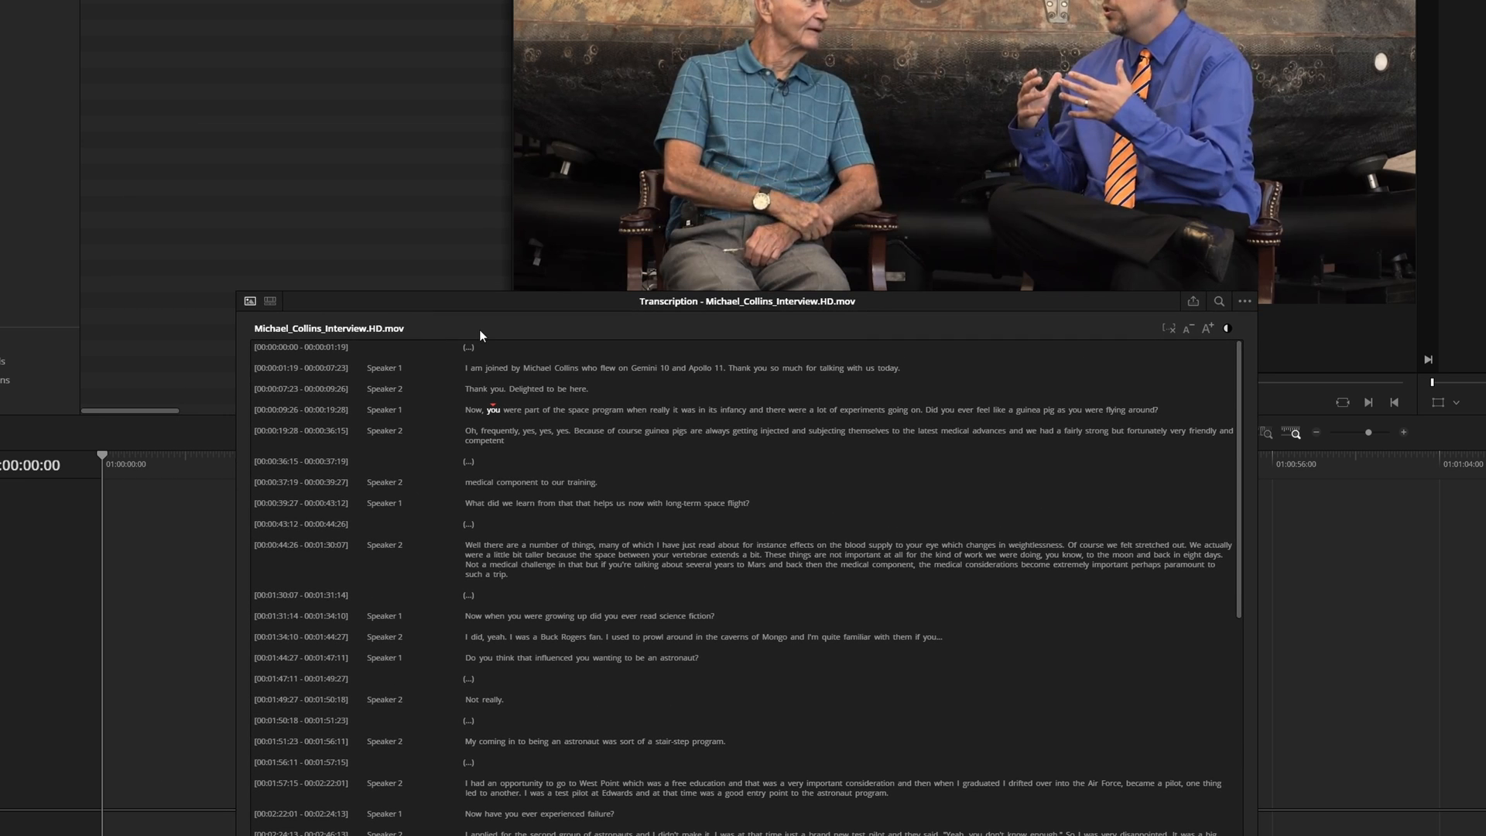
mouse_move(467, 400)
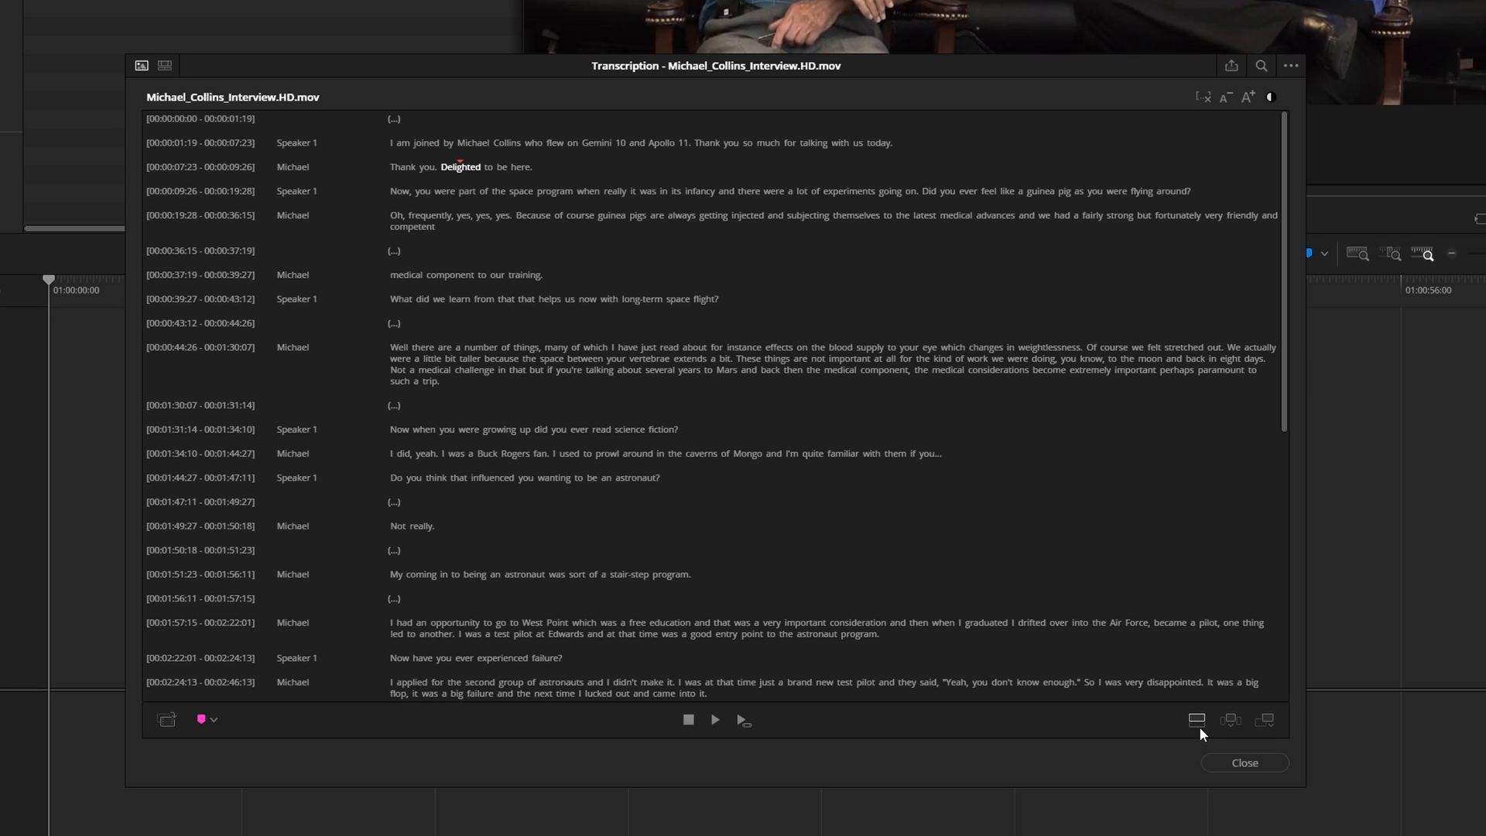
mouse_move(1196, 719)
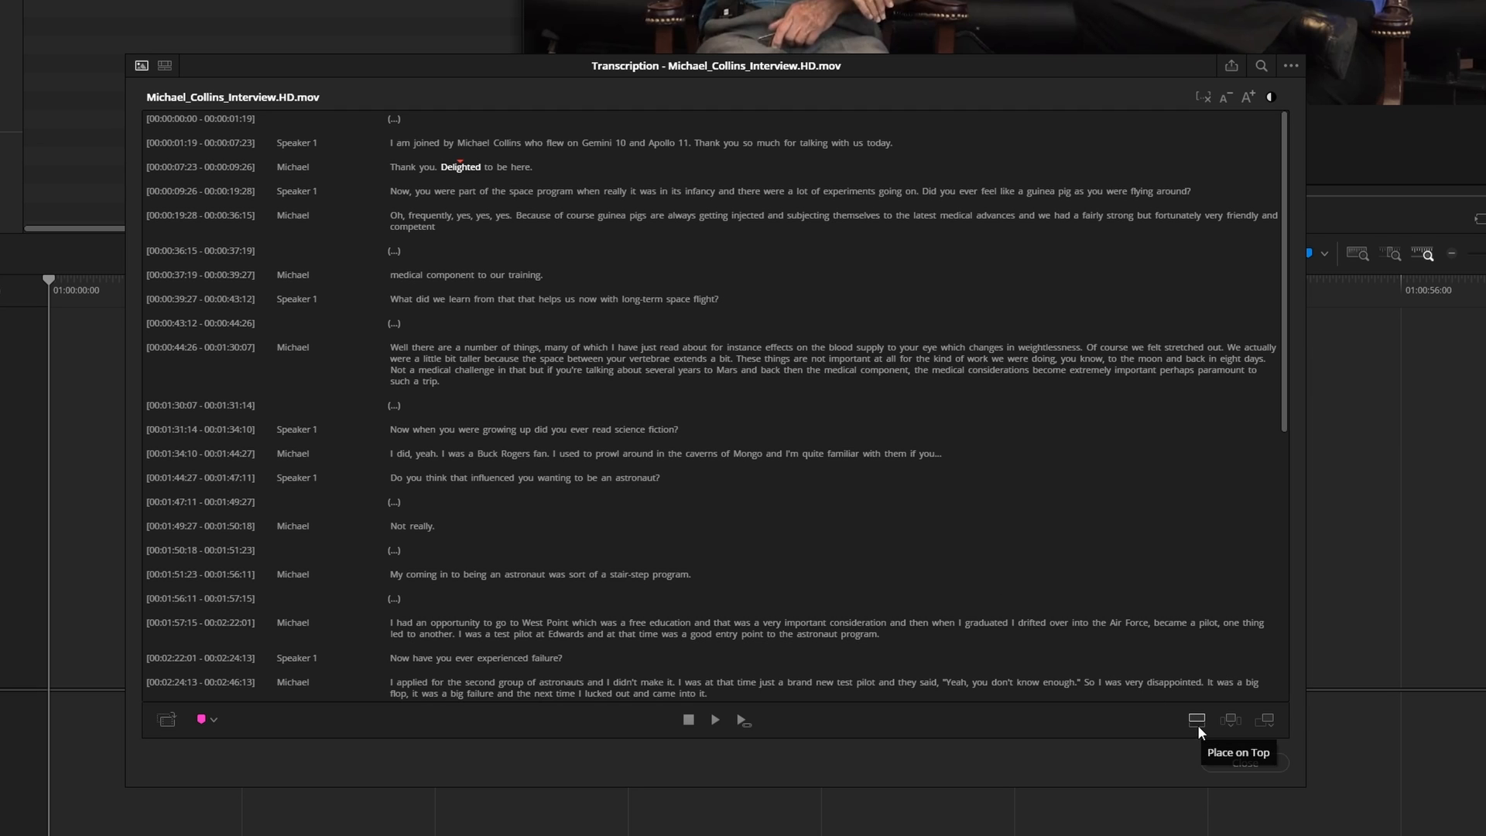
mouse_move(171, 86)
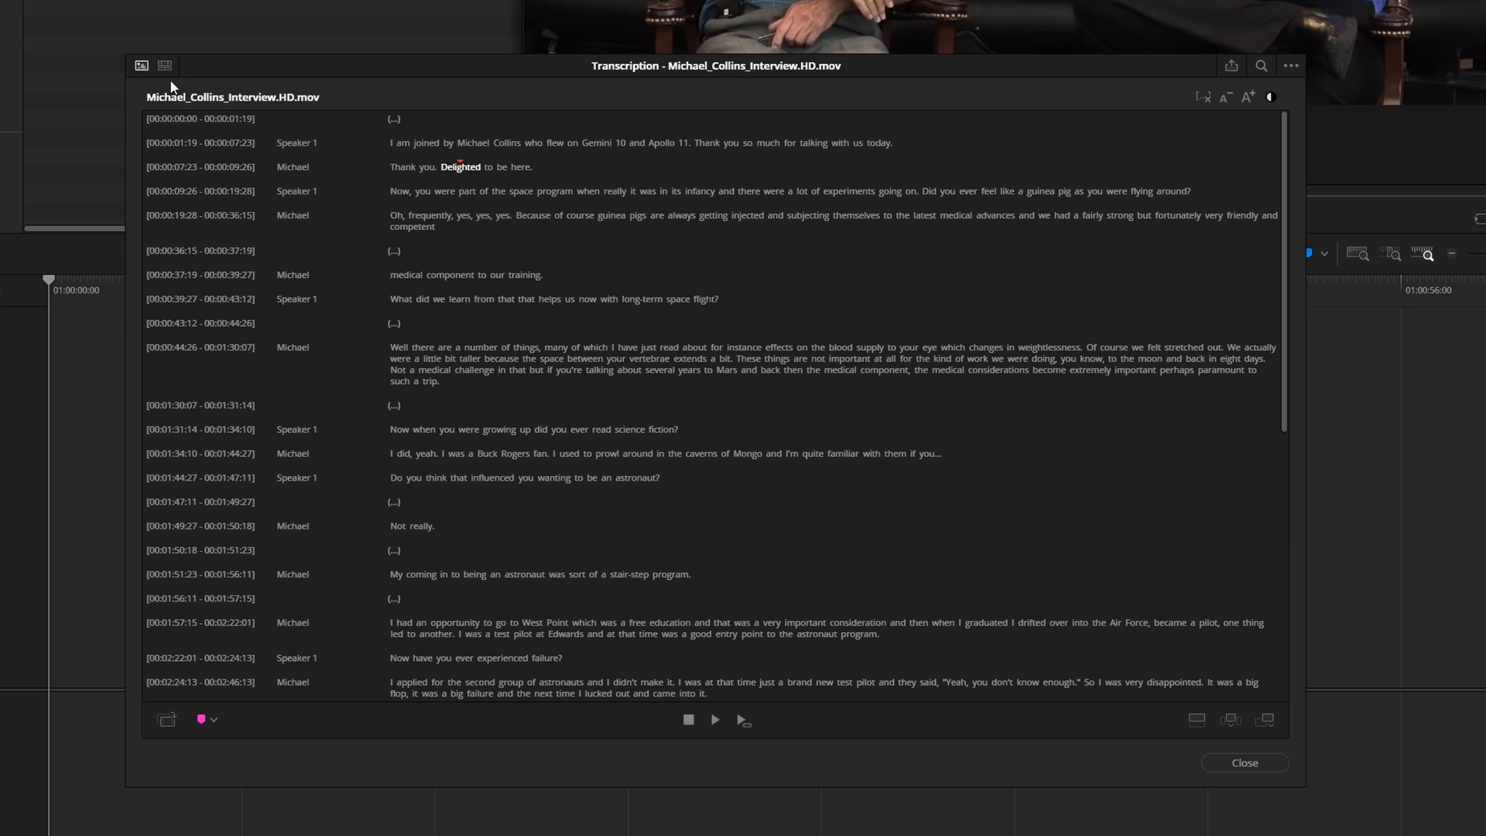
mouse_move(180, 92)
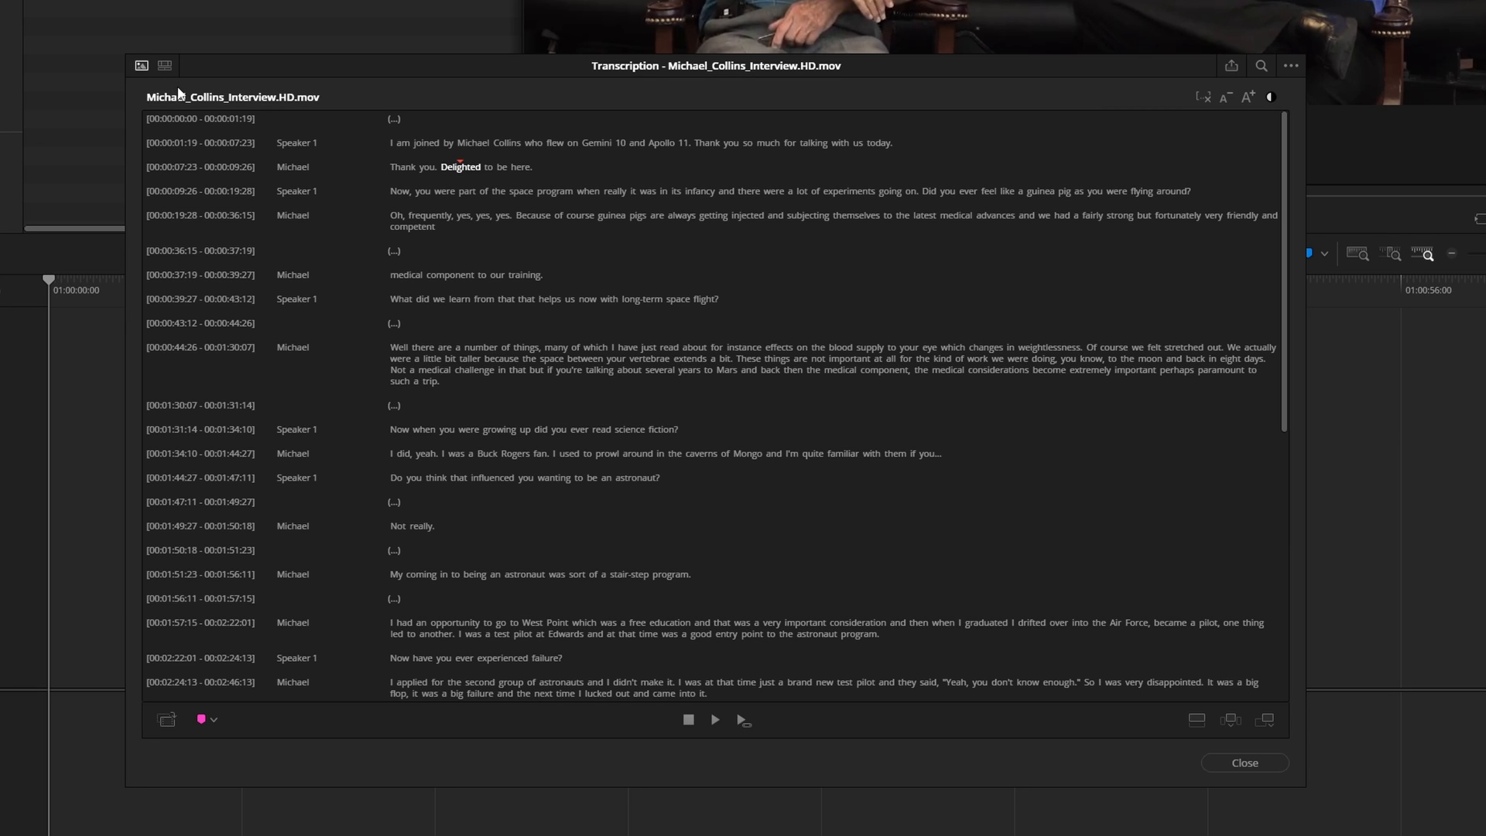
mouse_move(1209, 113)
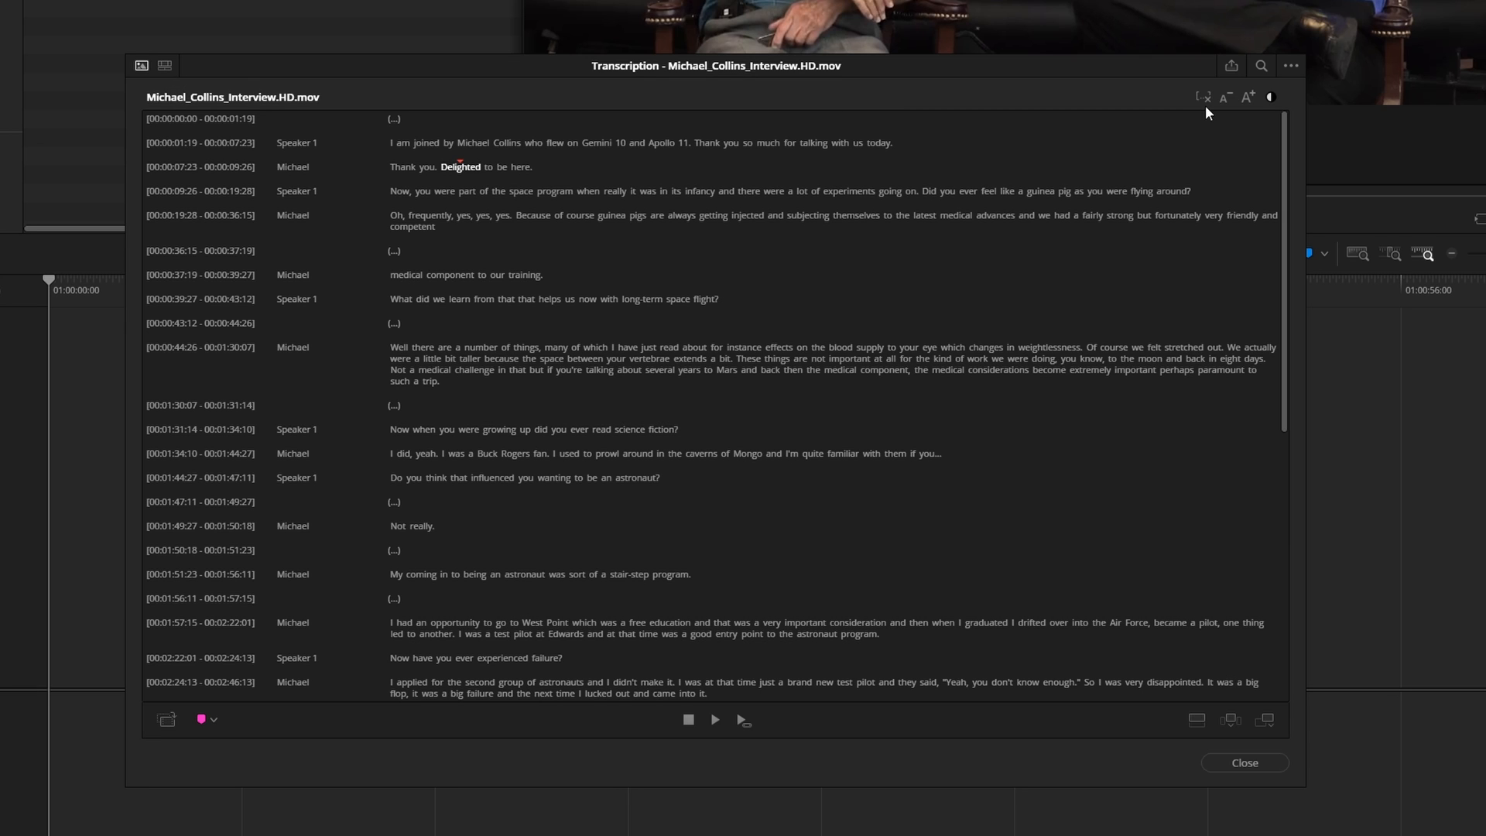
mouse_move(1047, 221)
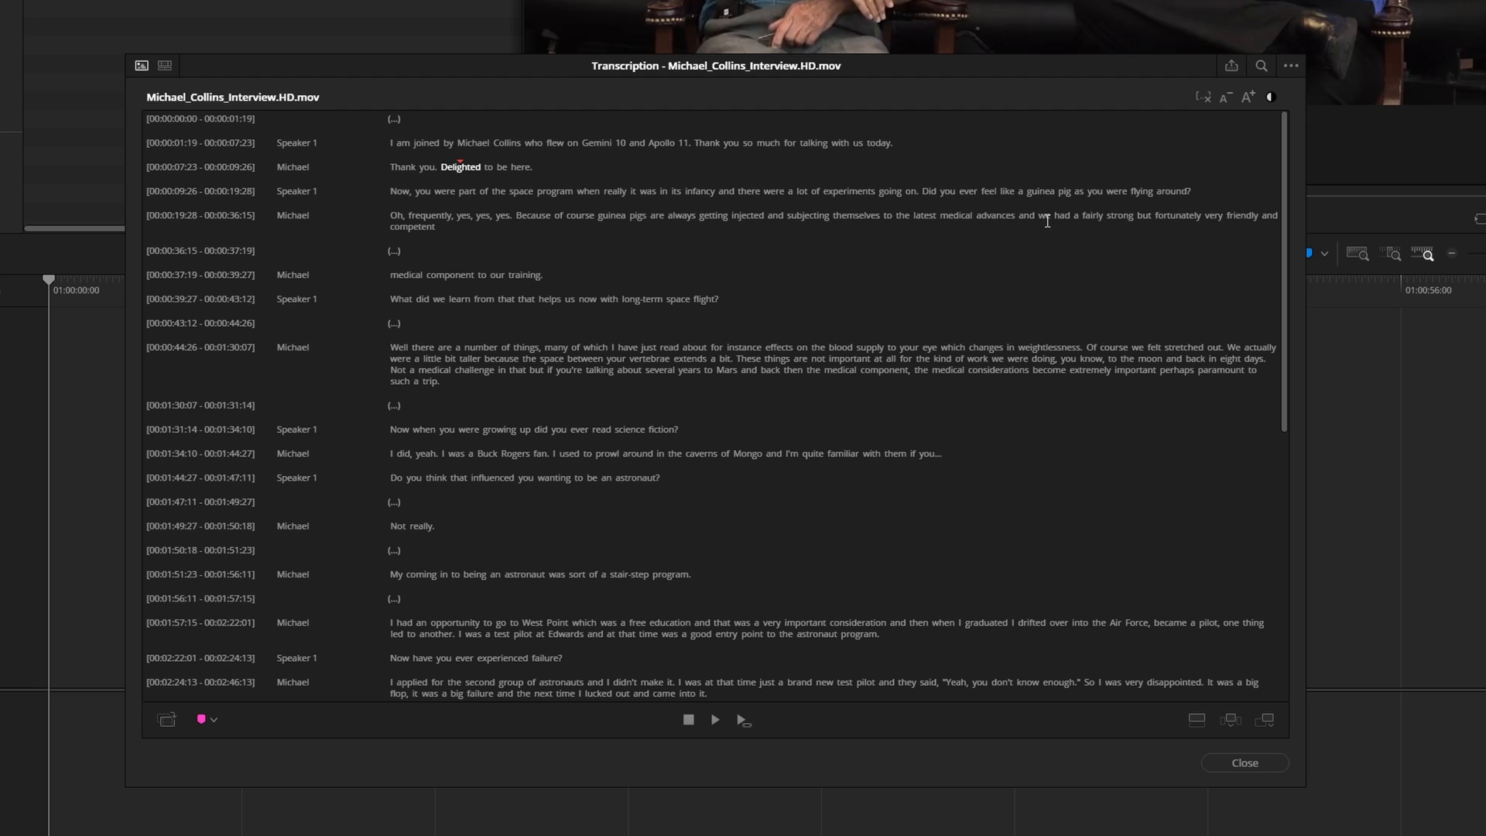
mouse_move(395, 324)
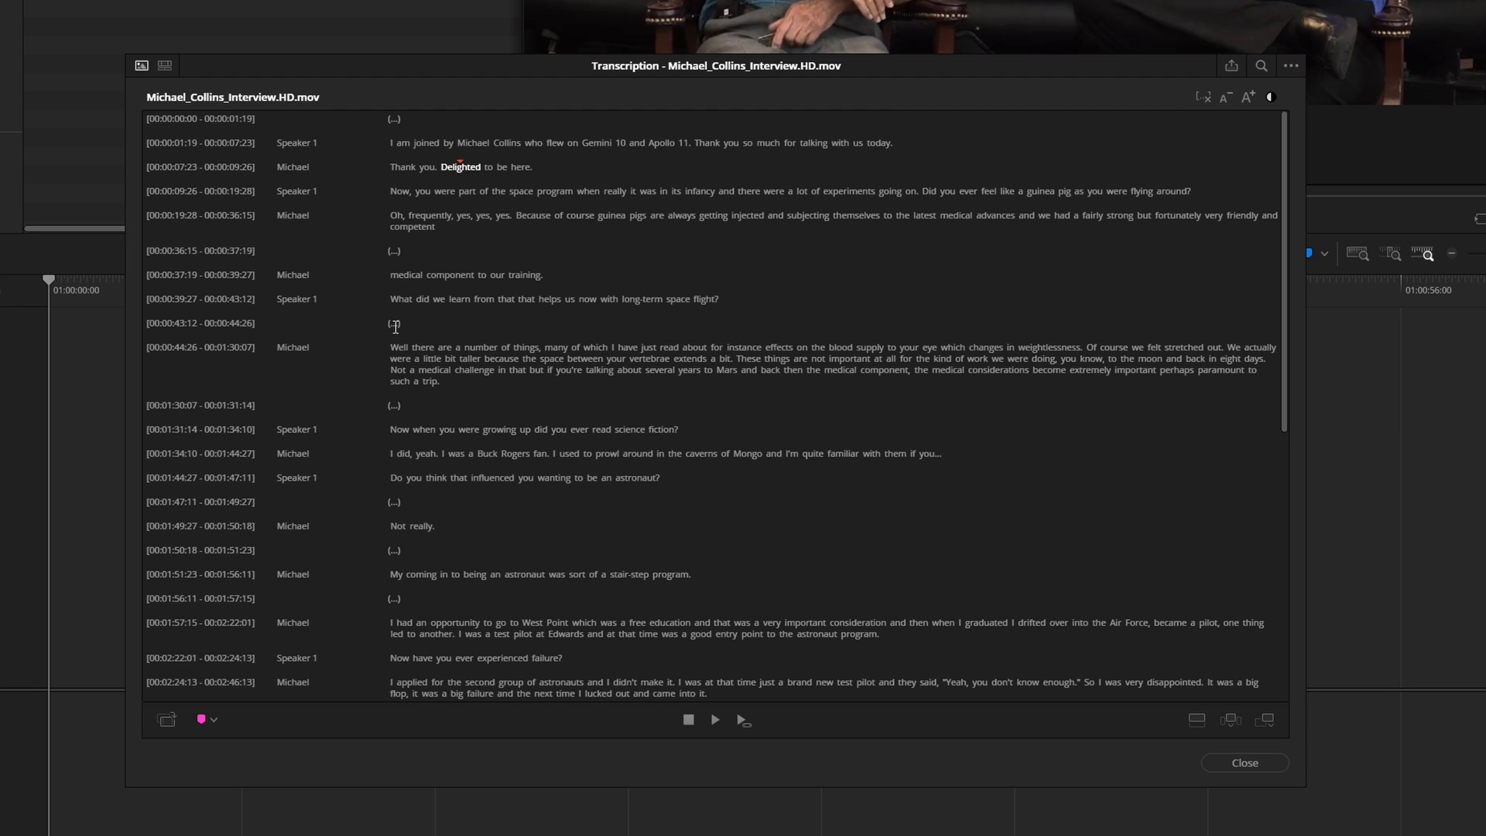
mouse_move(1241, 113)
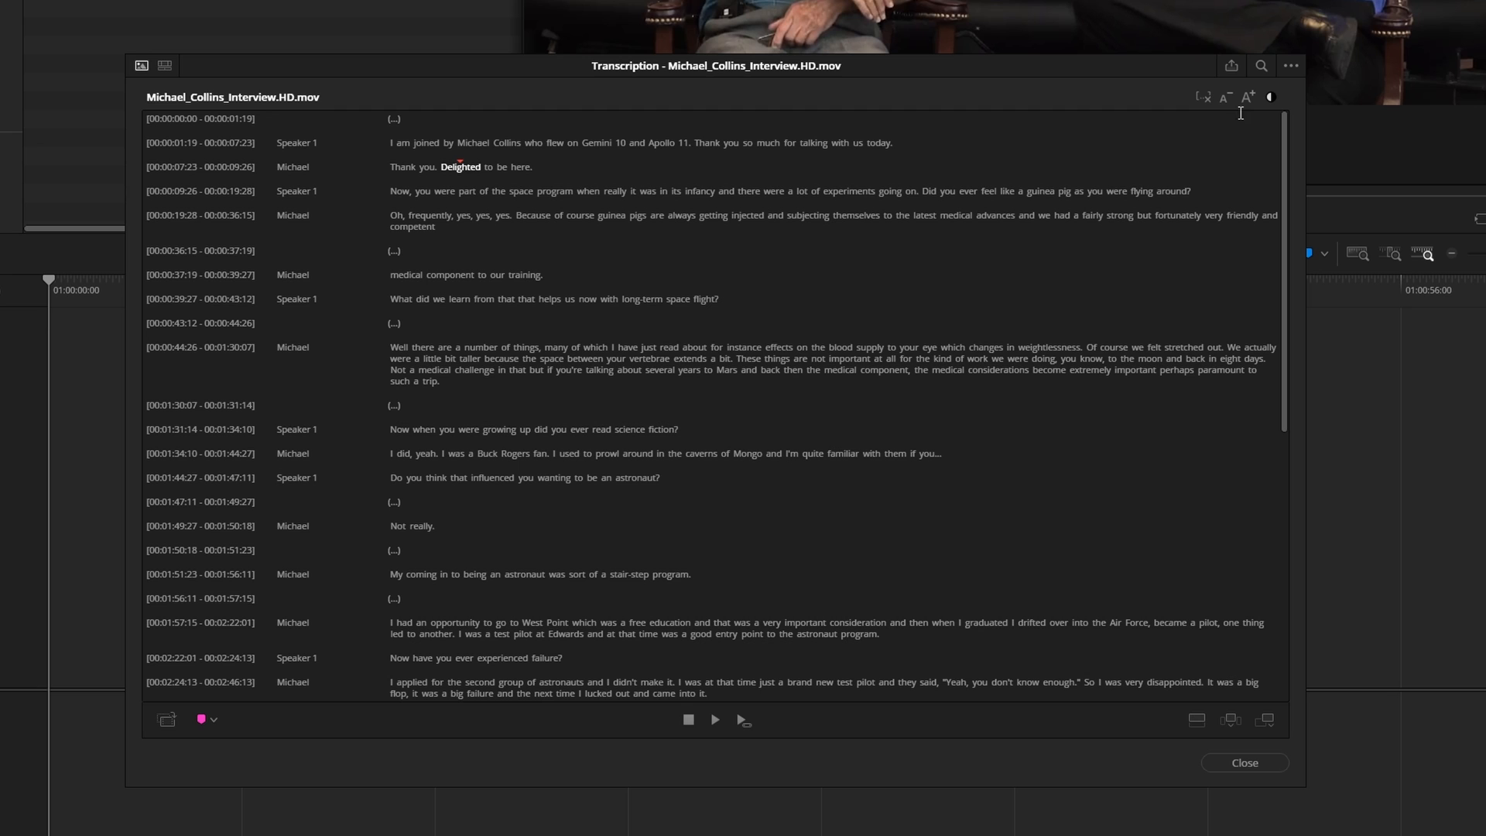
mouse_move(1291, 81)
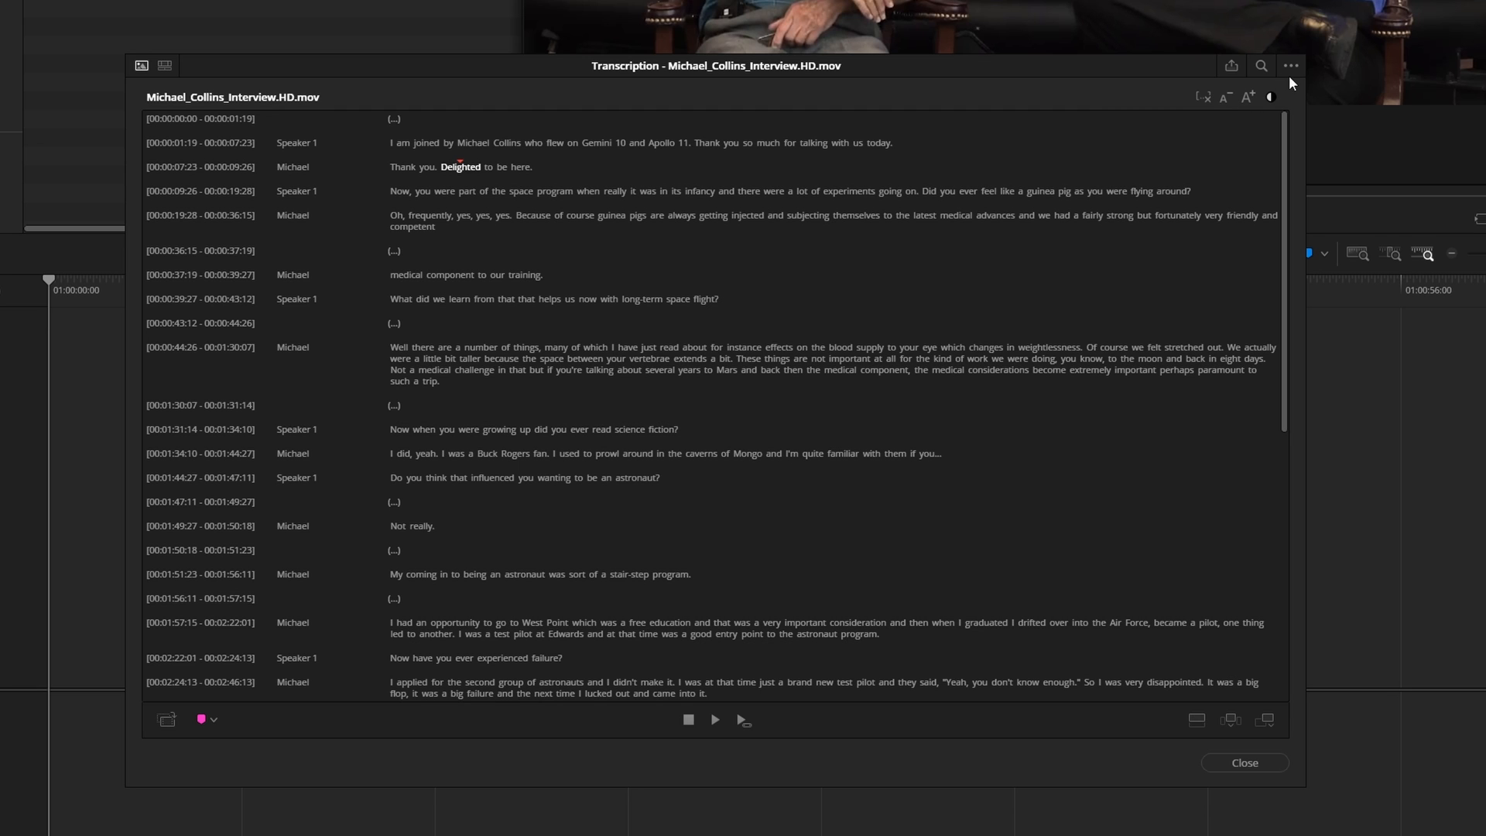
mouse_move(1283, 73)
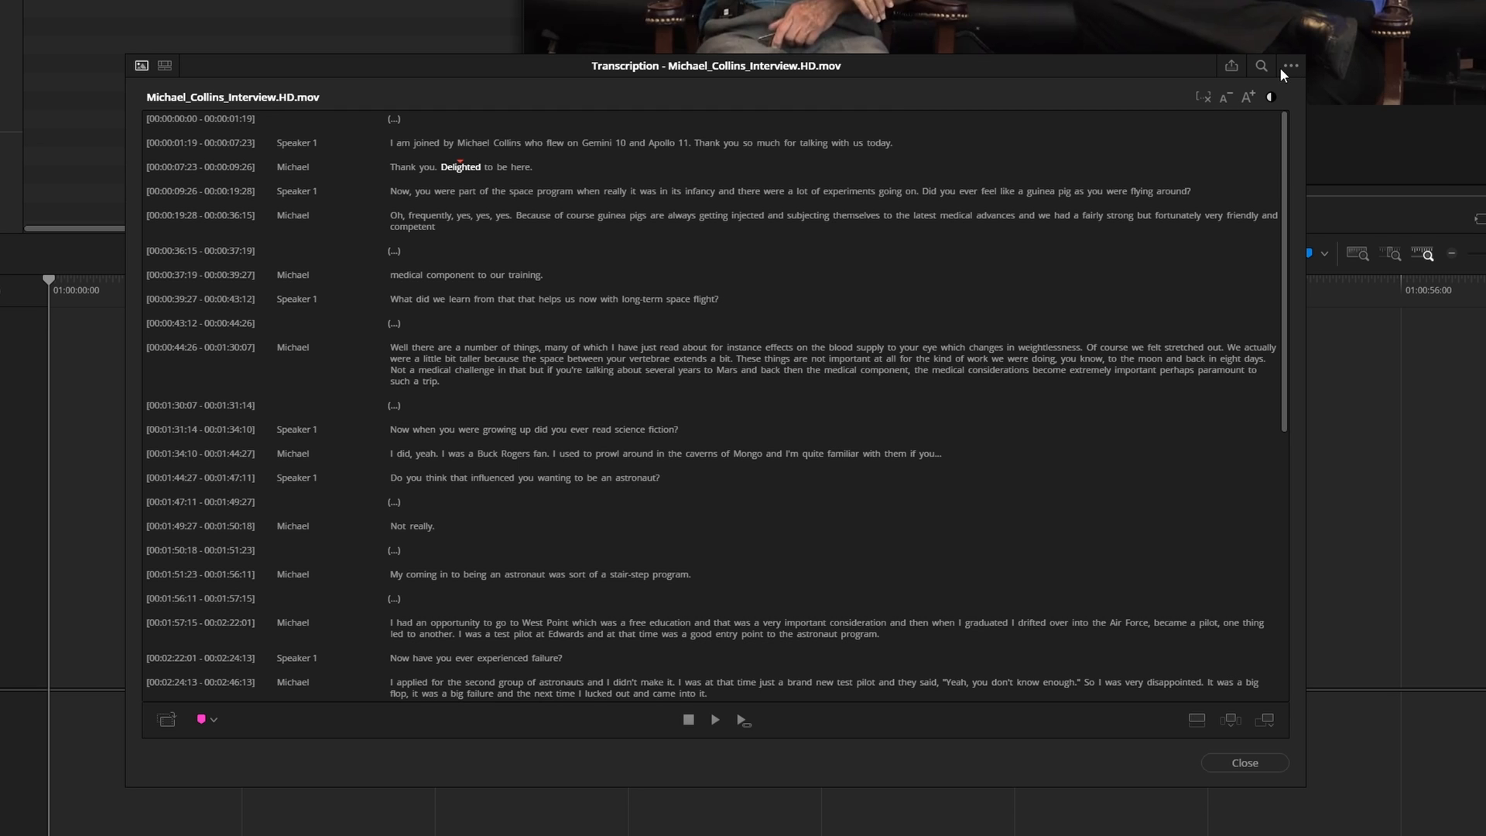
left_click(1291, 66)
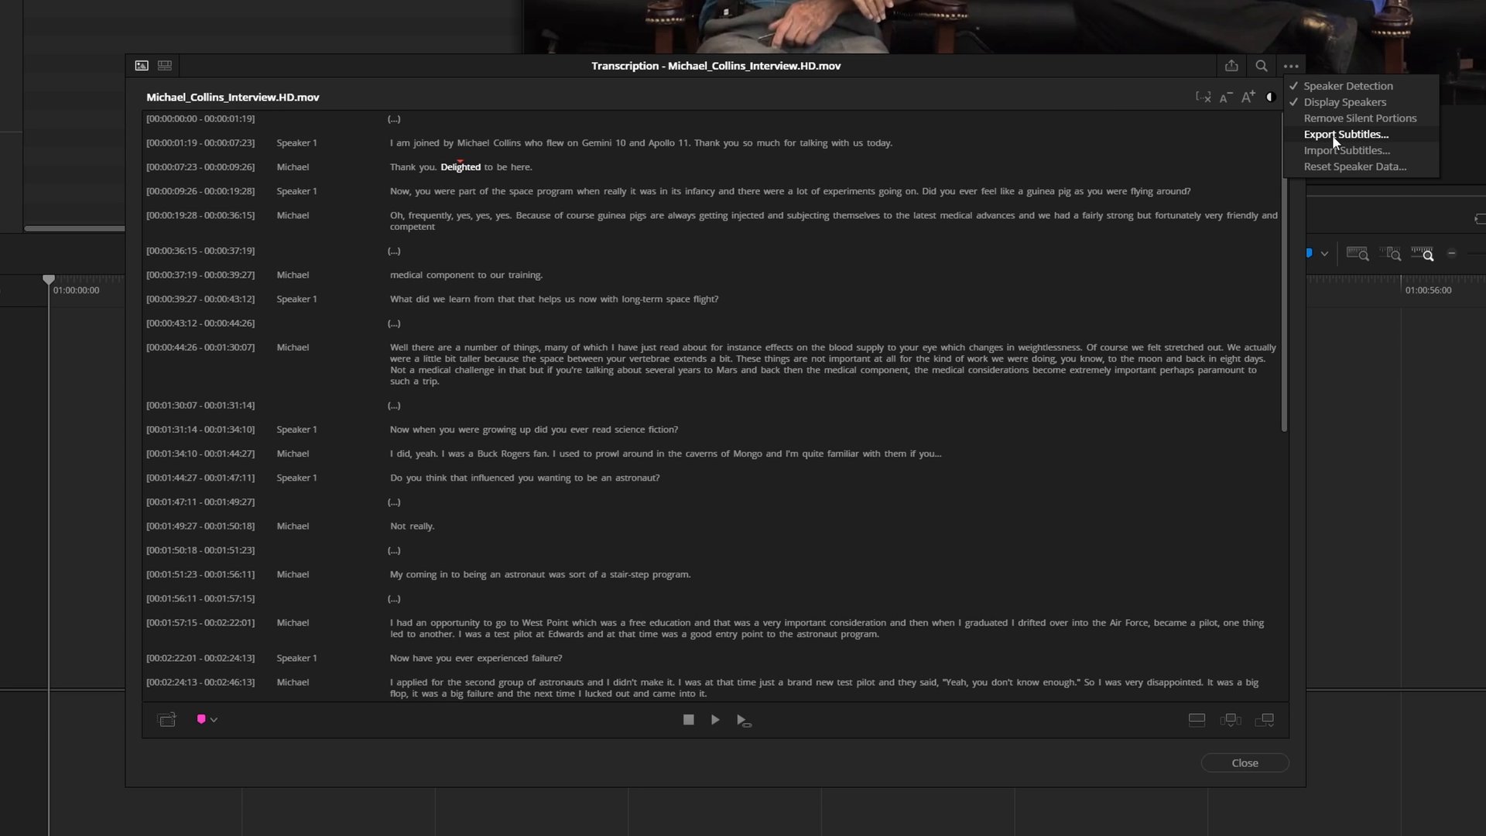
left_click(1336, 134)
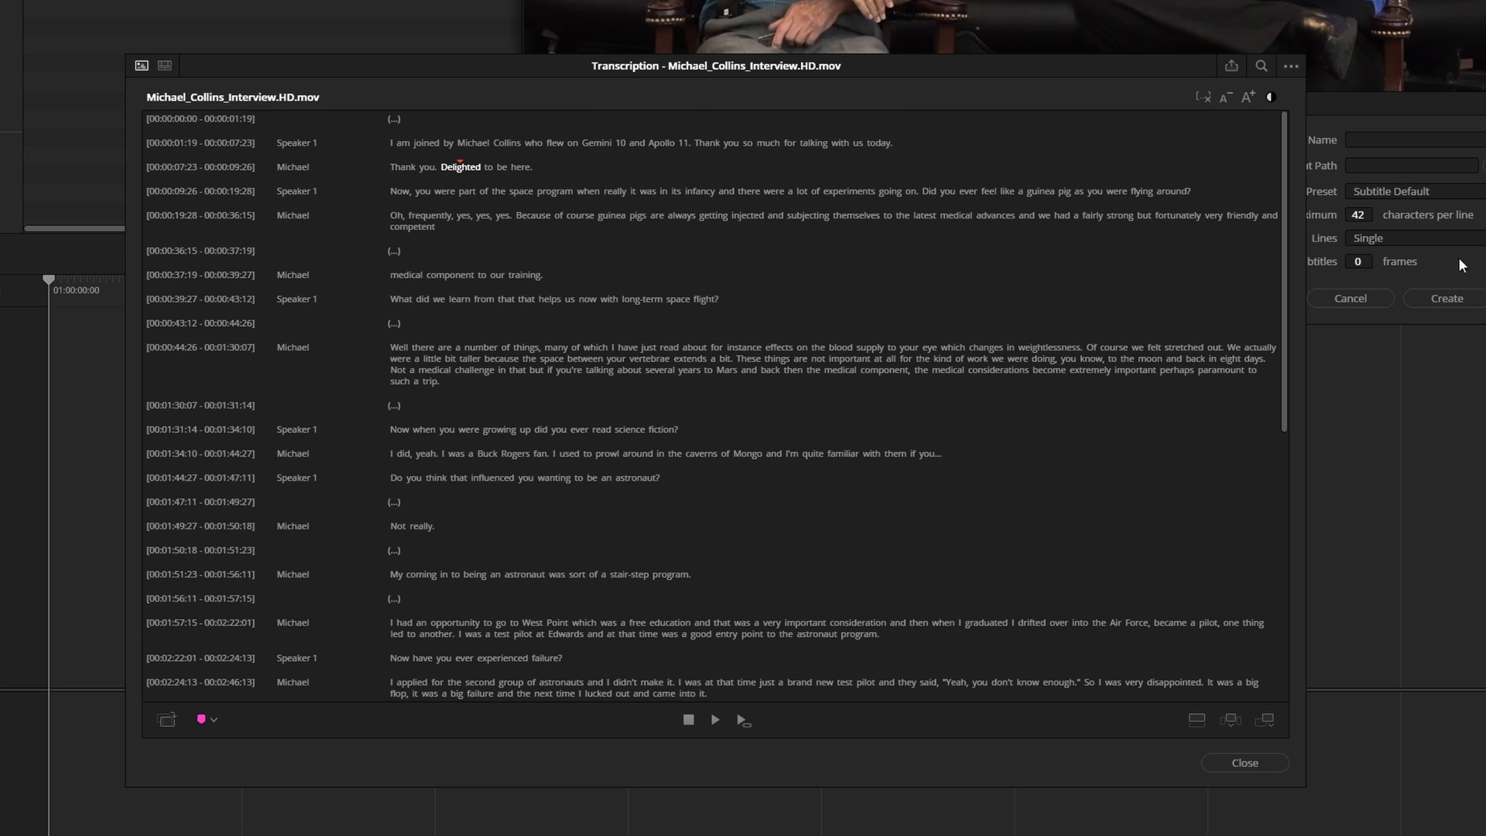
left_click_drag(715, 65, 271, 222)
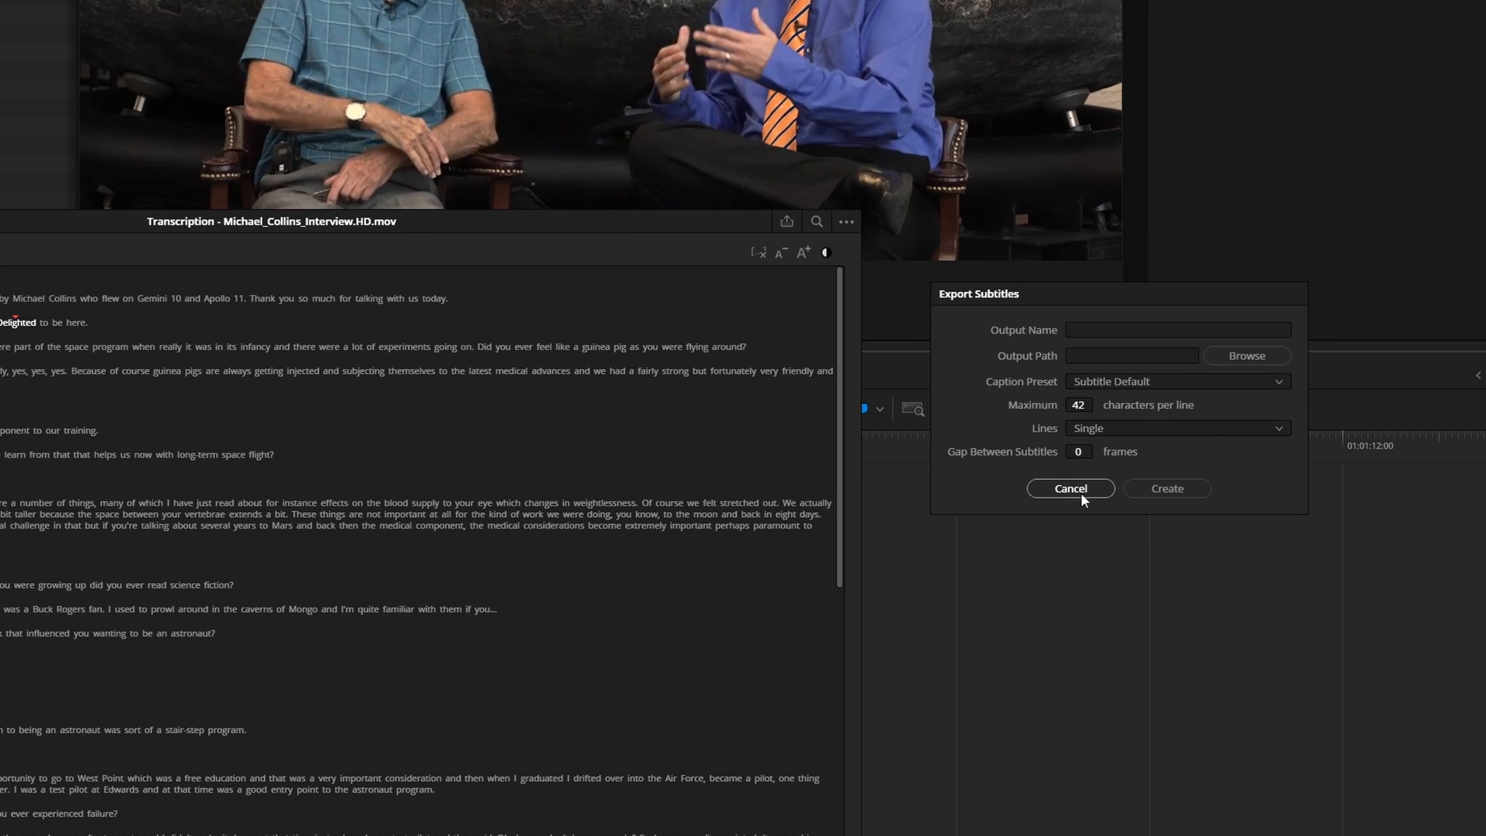
left_click(1070, 489)
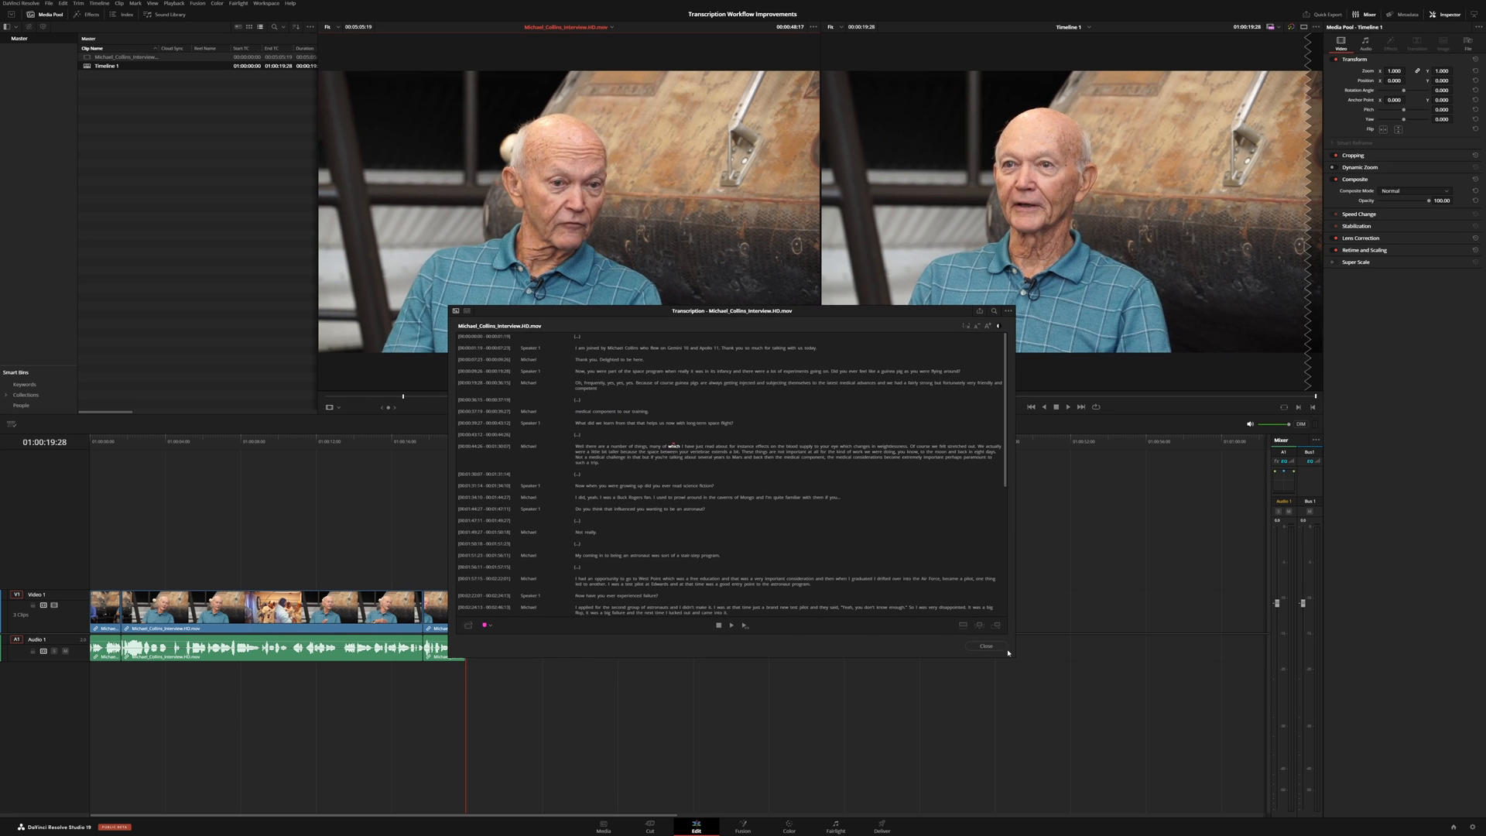
Step: Close the clip transcript and create Timeline 2 from the interview clip
left_click(986, 645)
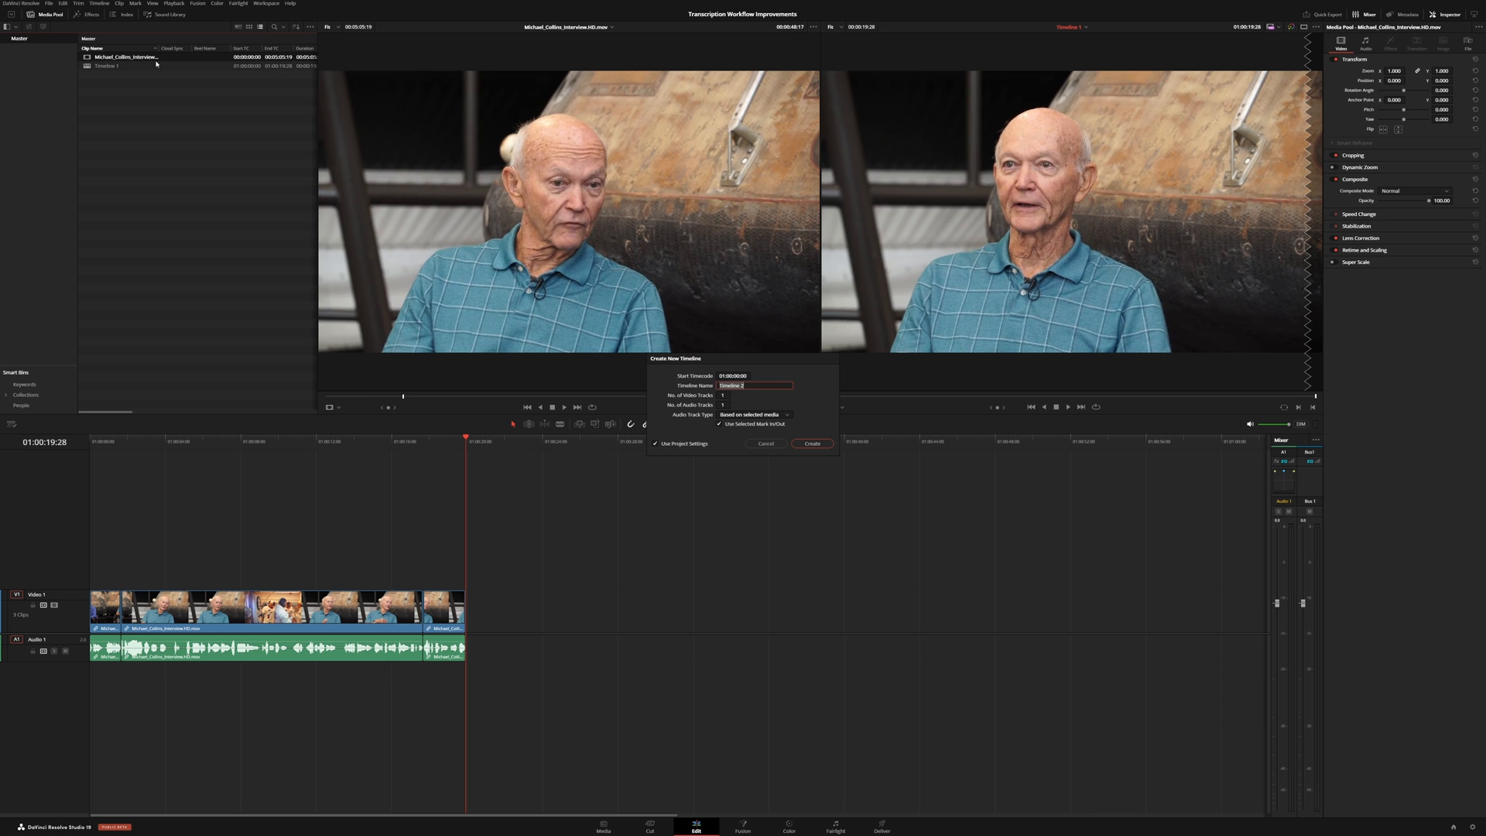
left_click(812, 443)
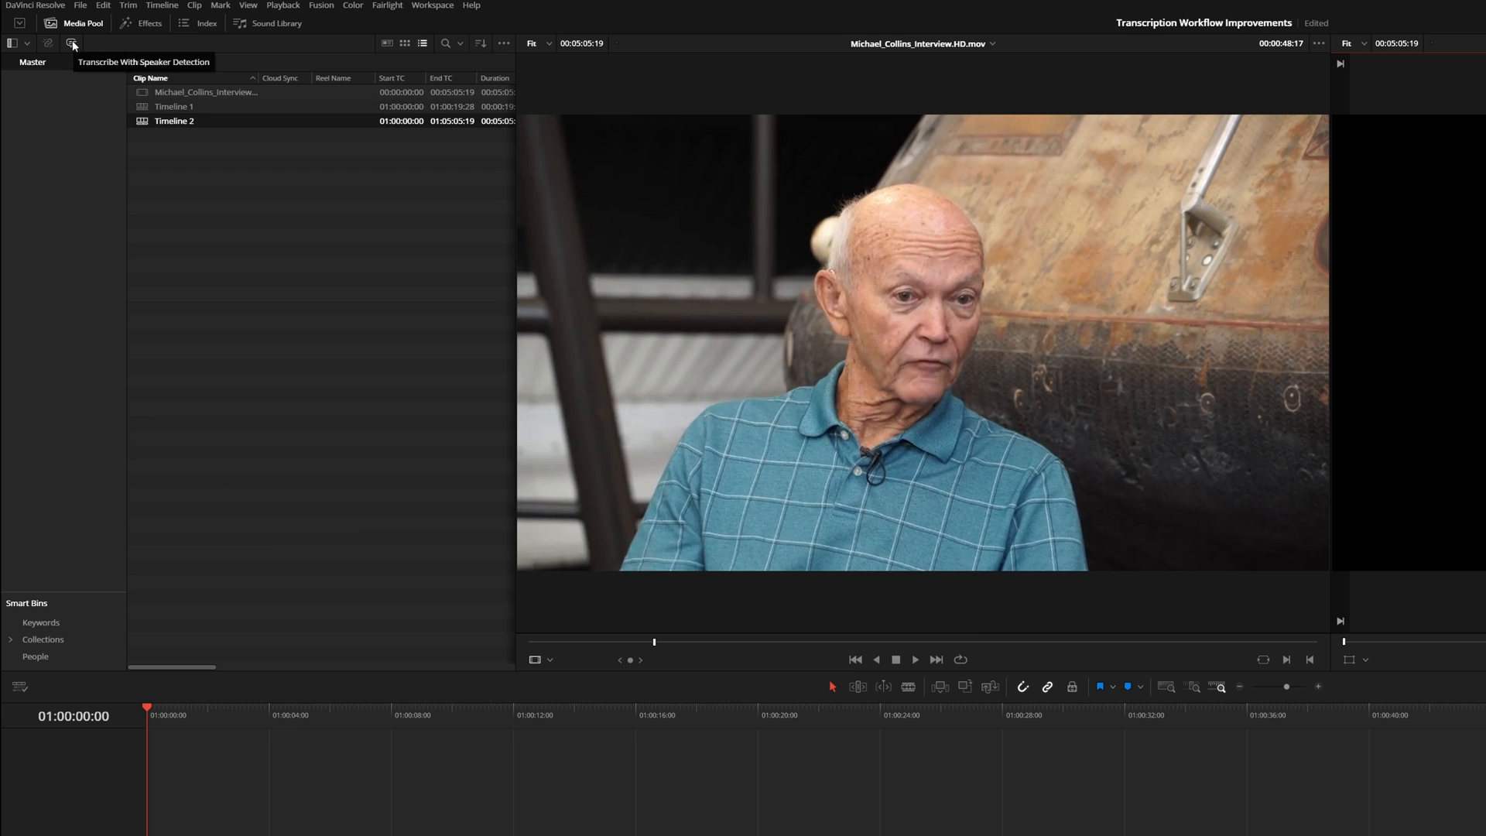
Step: Transcribe Timeline 2 with Speaker Detection from the Media Pool toolbar
left_click(75, 42)
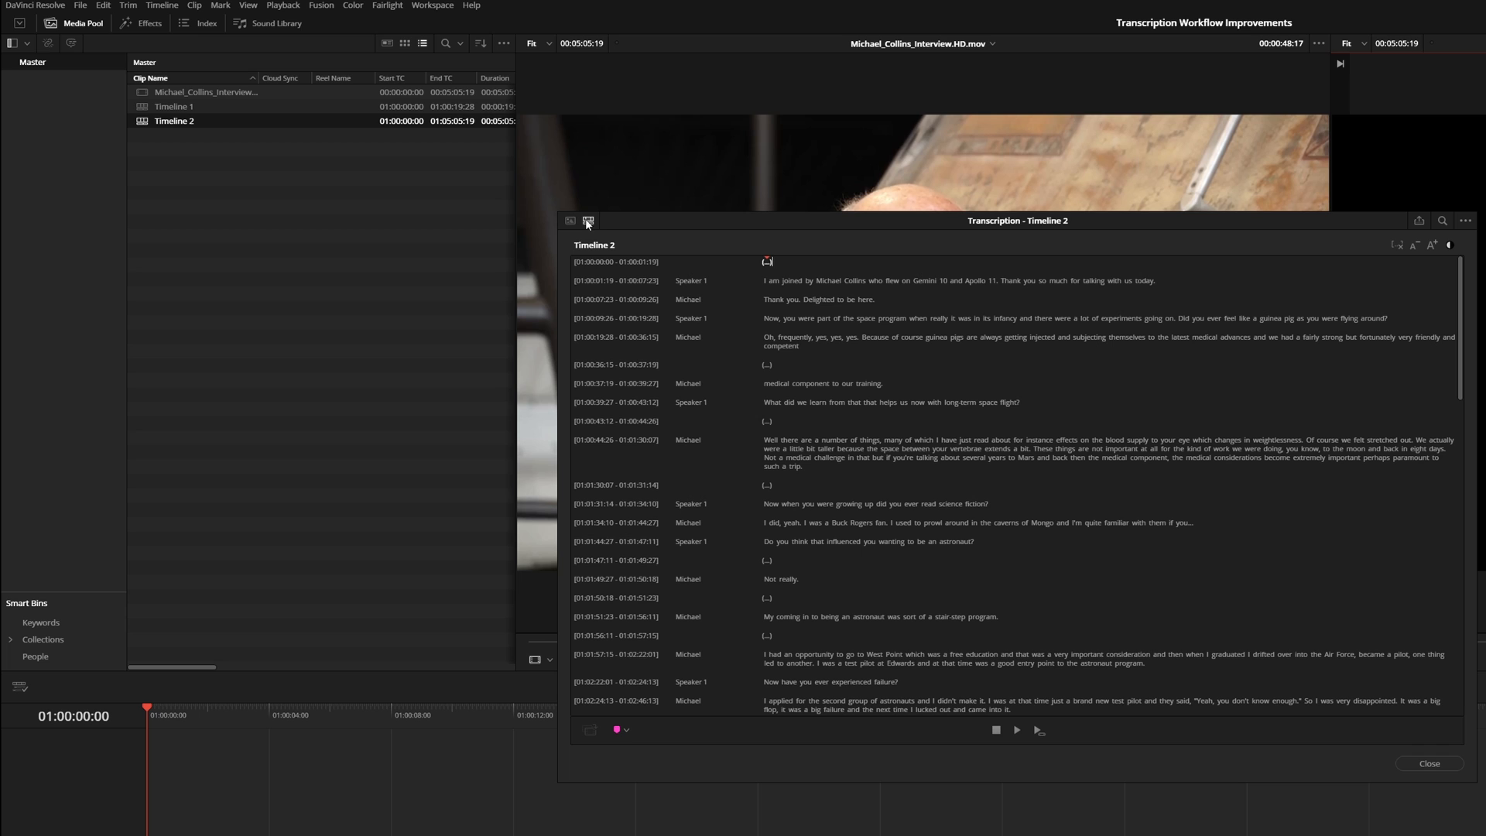
mouse_move(614, 257)
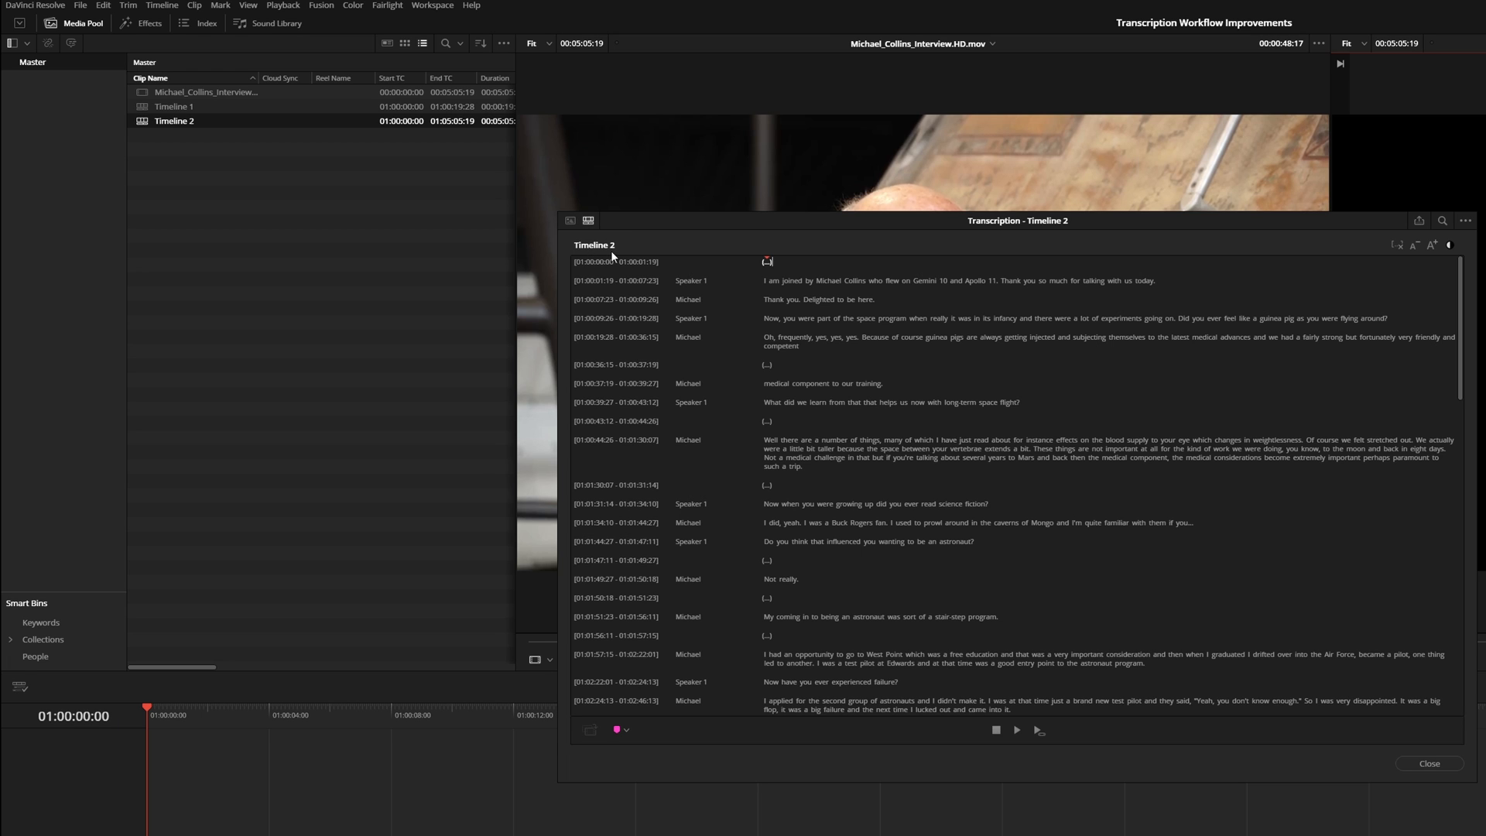
mouse_move(713, 292)
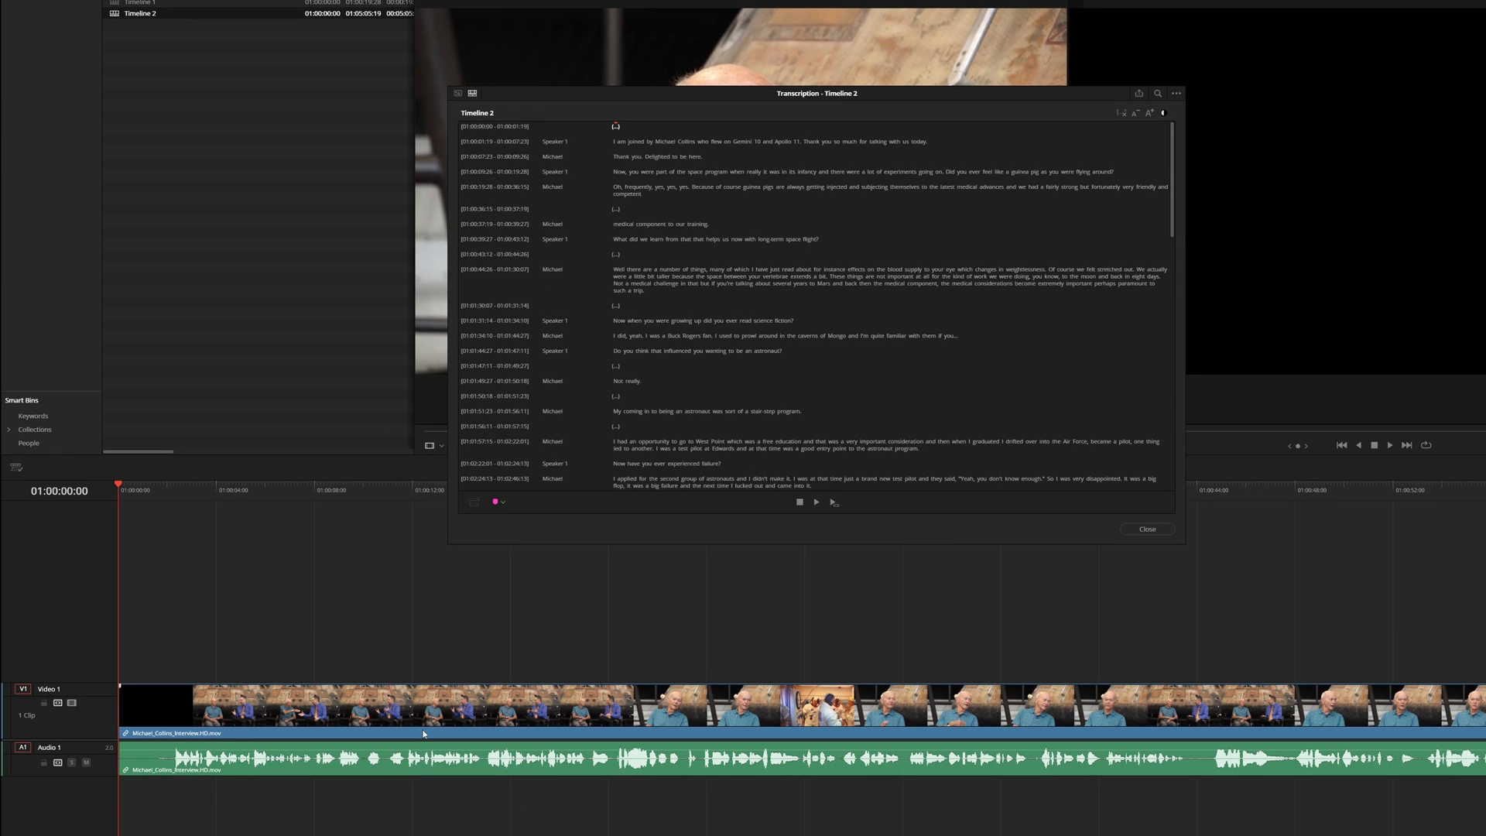
mouse_move(1152, 188)
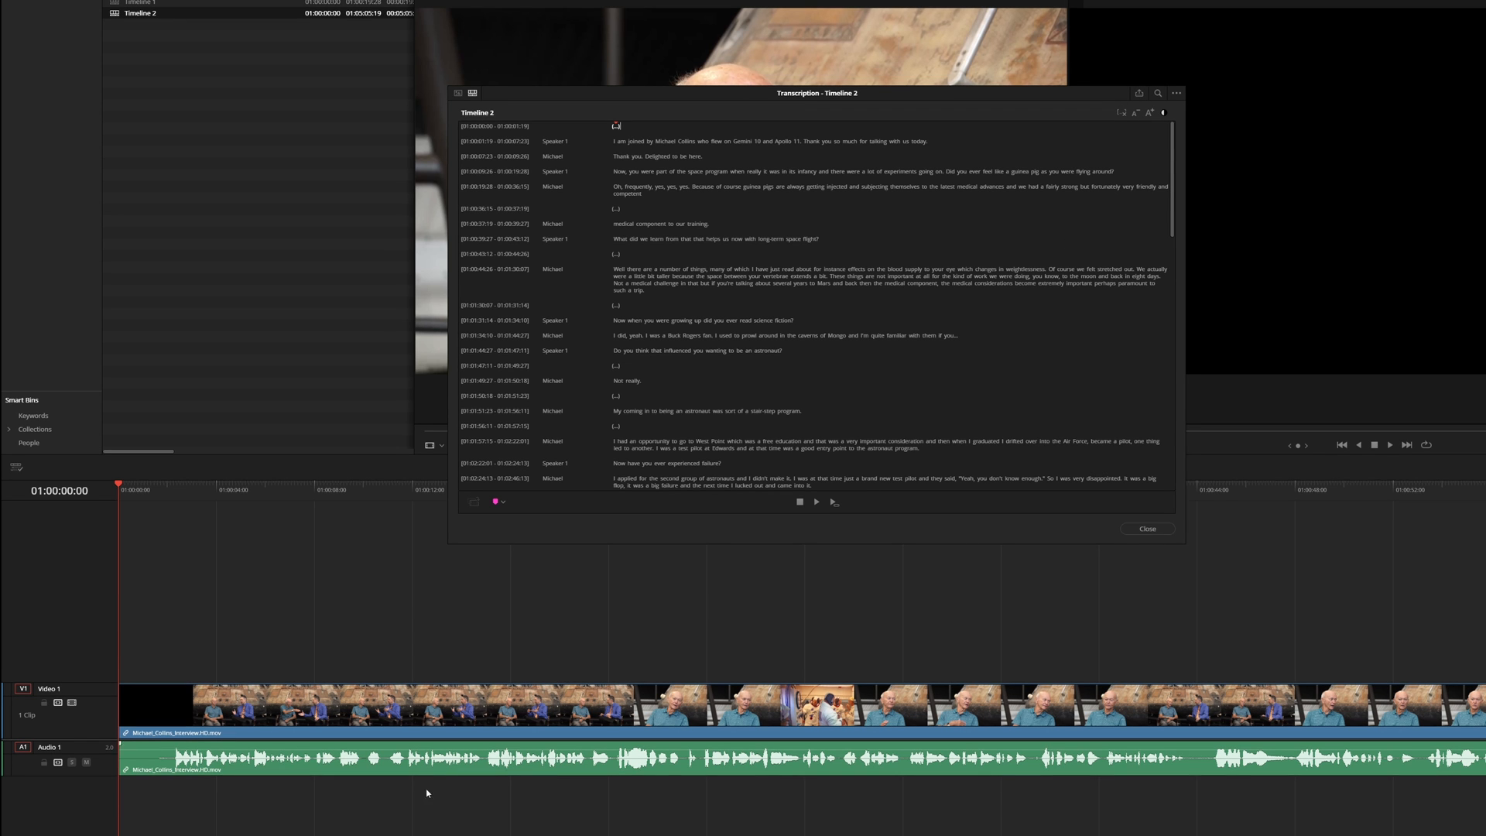
mouse_move(1126, 134)
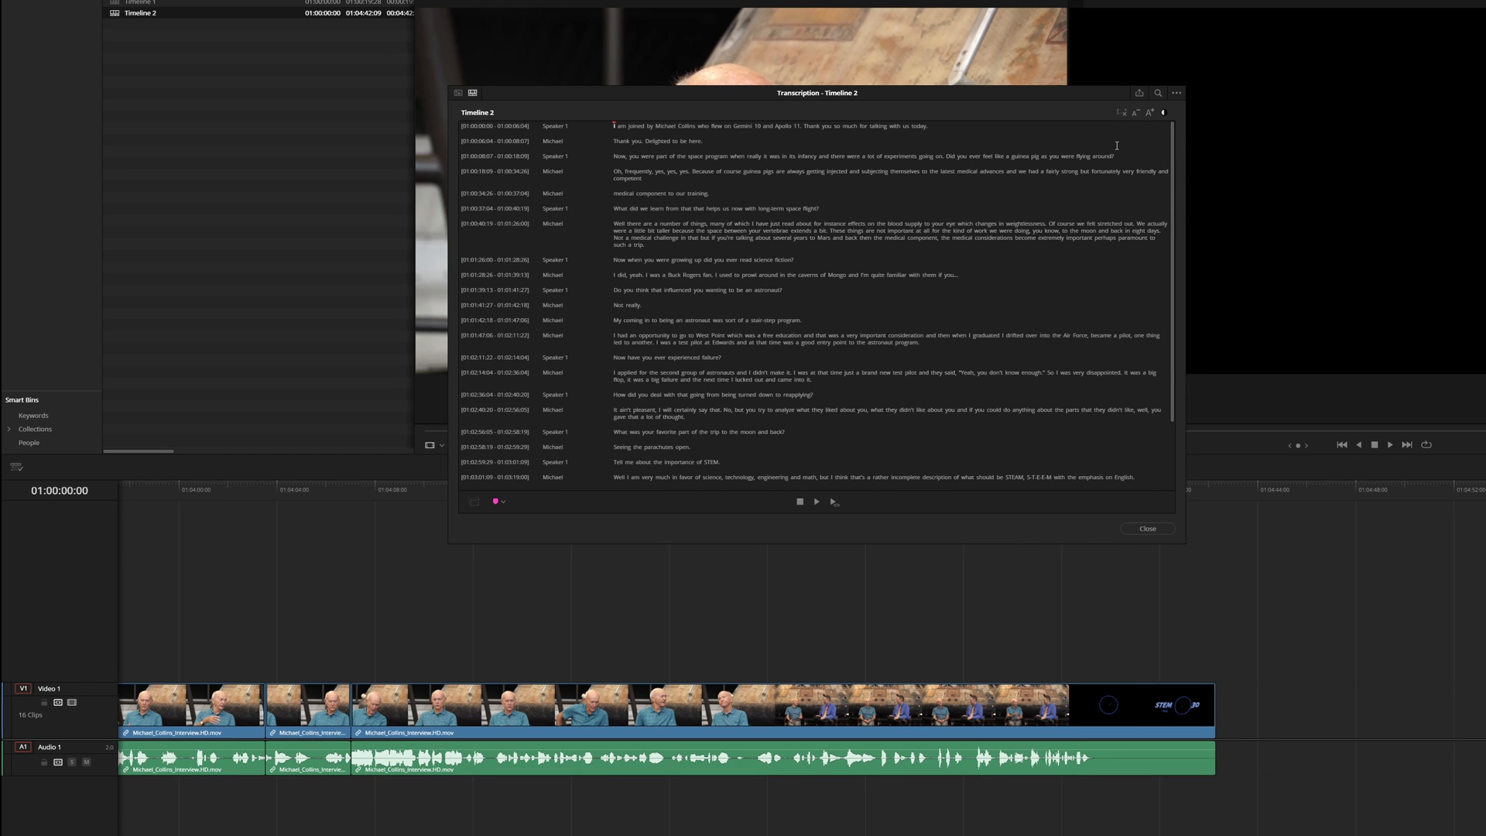
mouse_move(1237, 554)
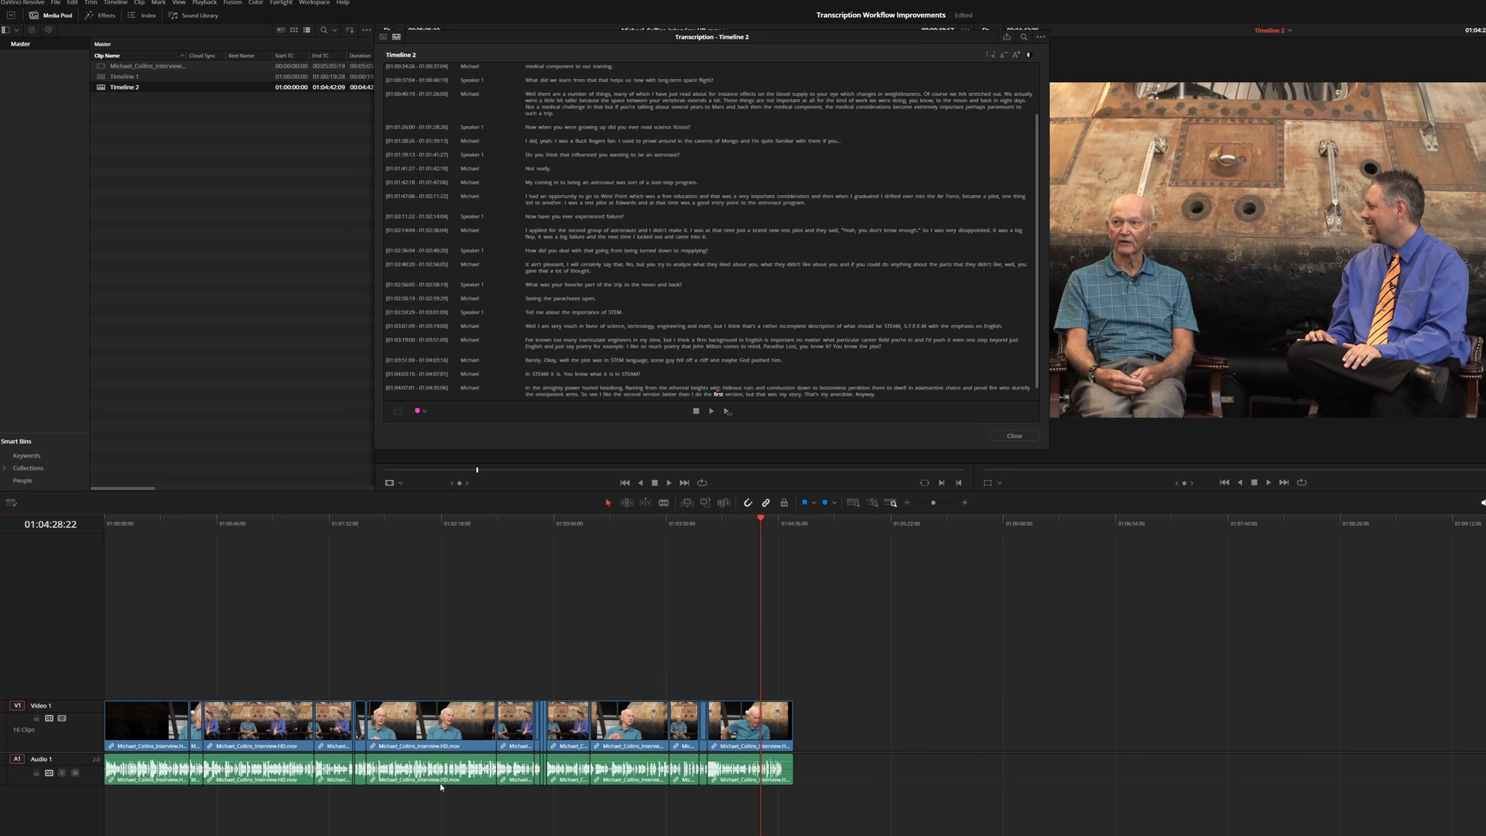
mouse_move(863, 685)
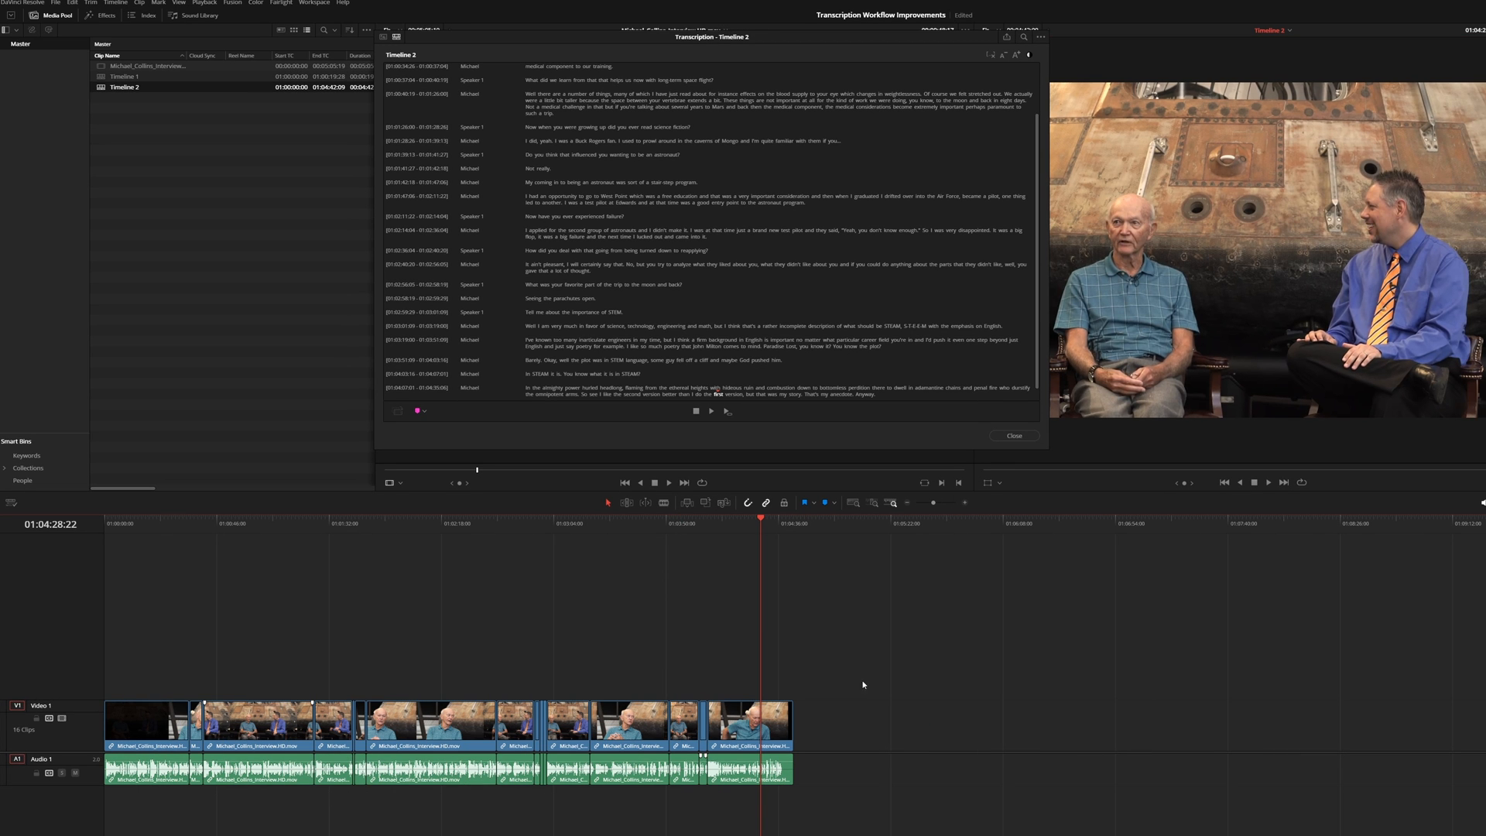
Step: Delete the 'Seeing the parachutes open.' answer and select the favourite-part-of-the-trip question
left_click(634, 326)
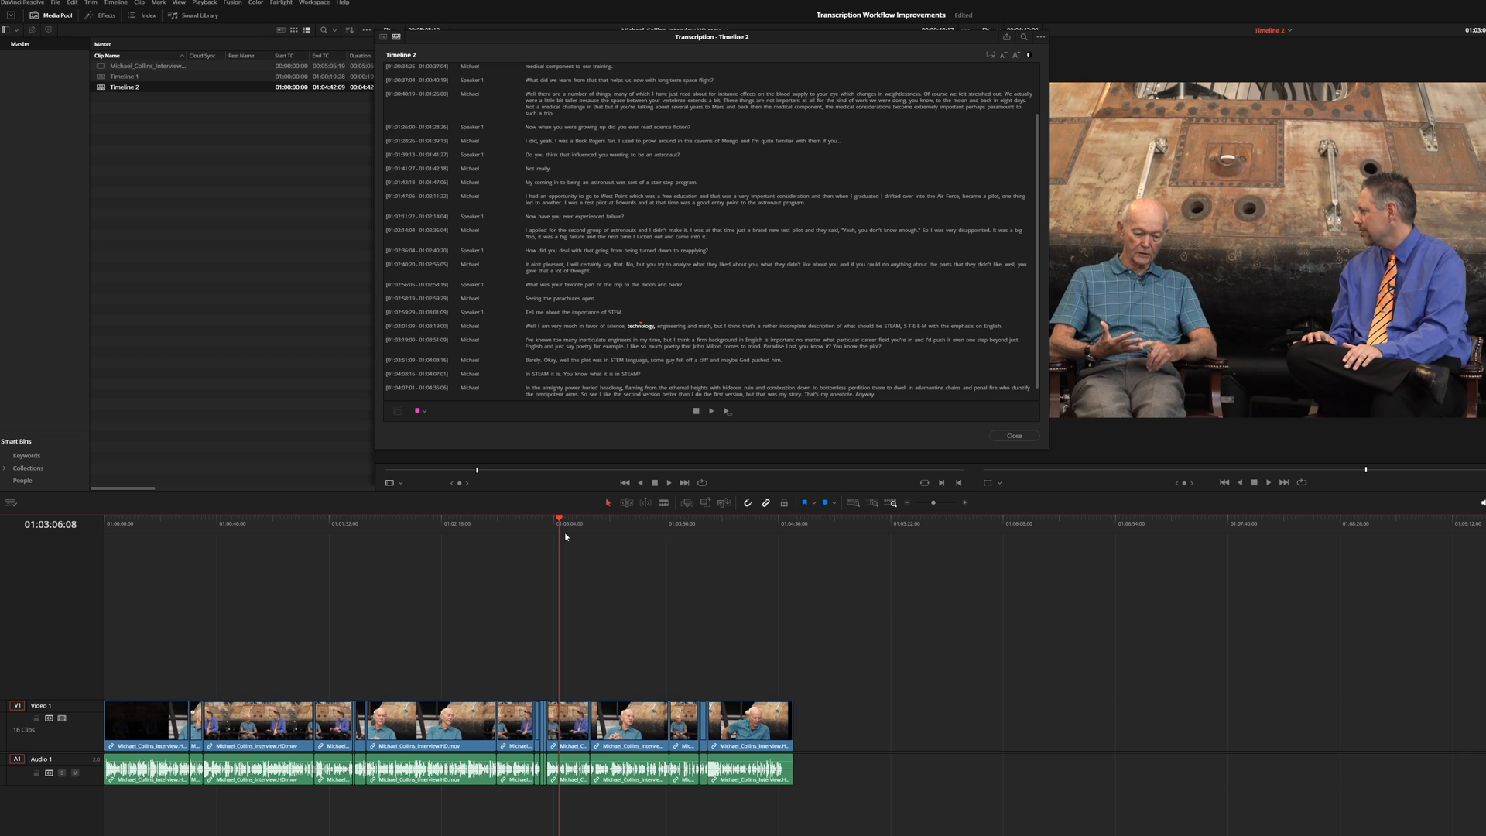
mouse_move(583, 409)
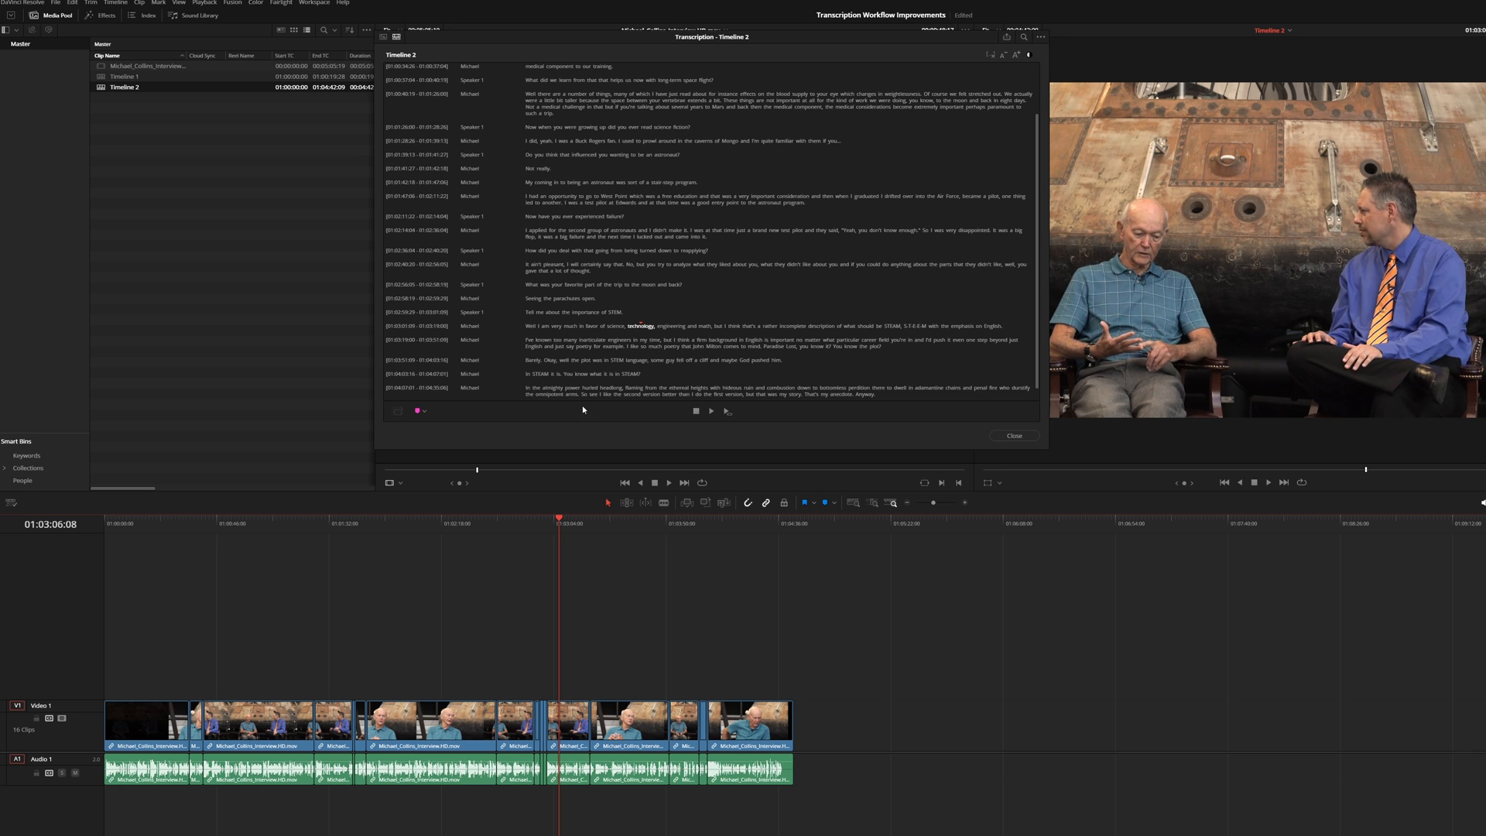
double_click(529, 326)
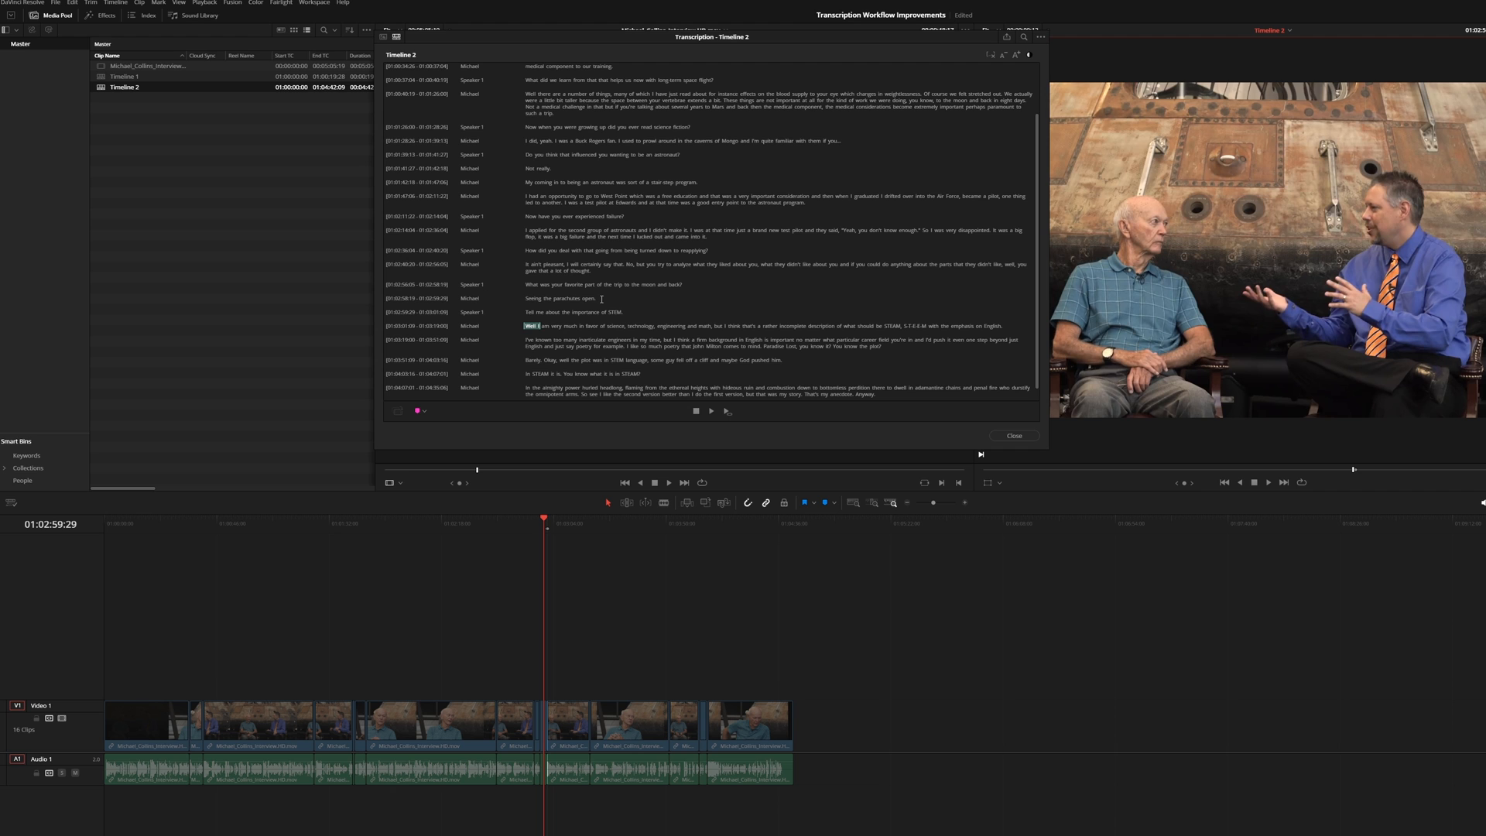
left_click(564, 298)
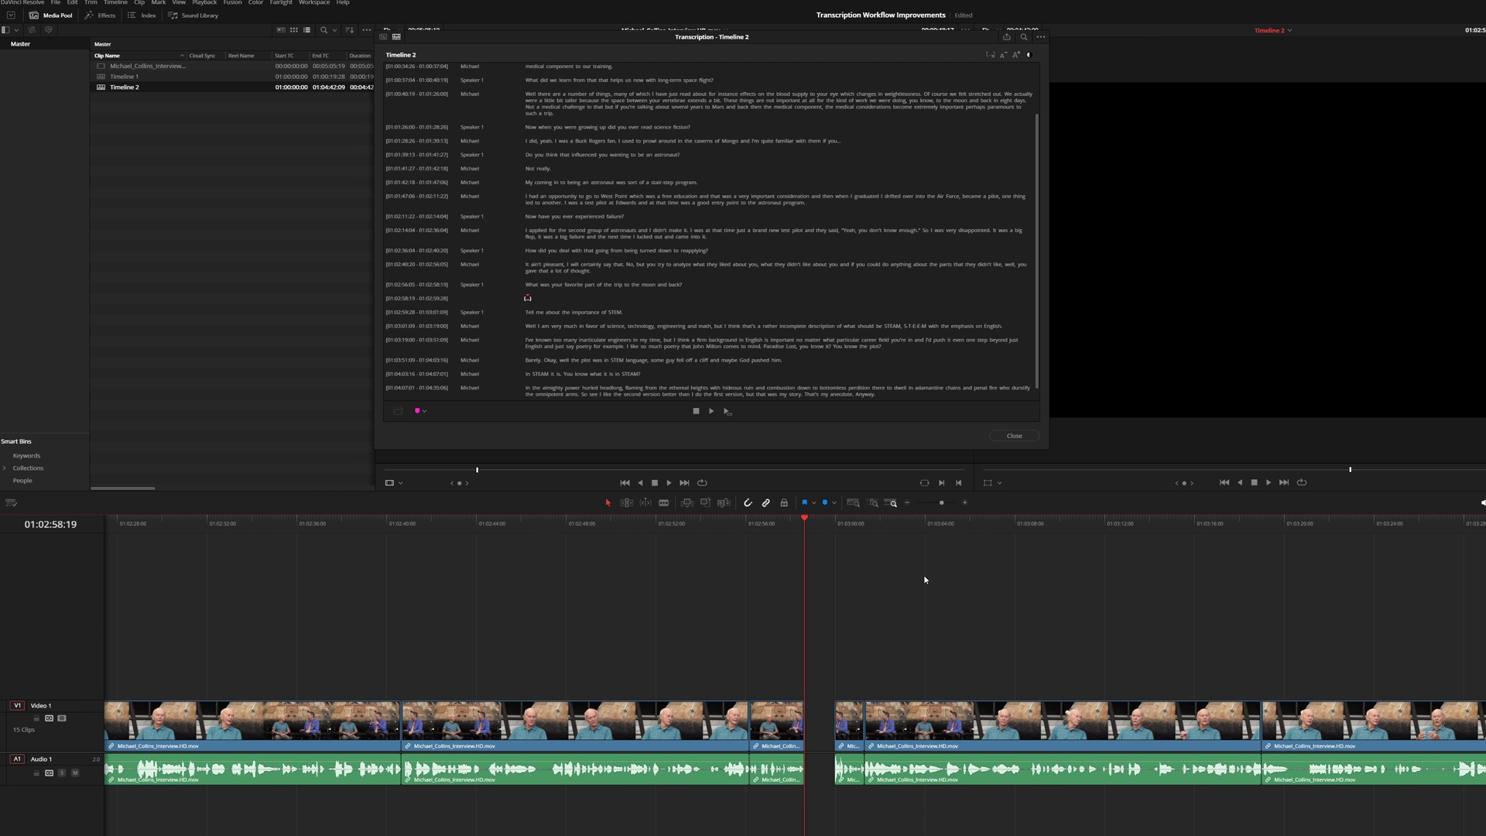
mouse_move(875, 555)
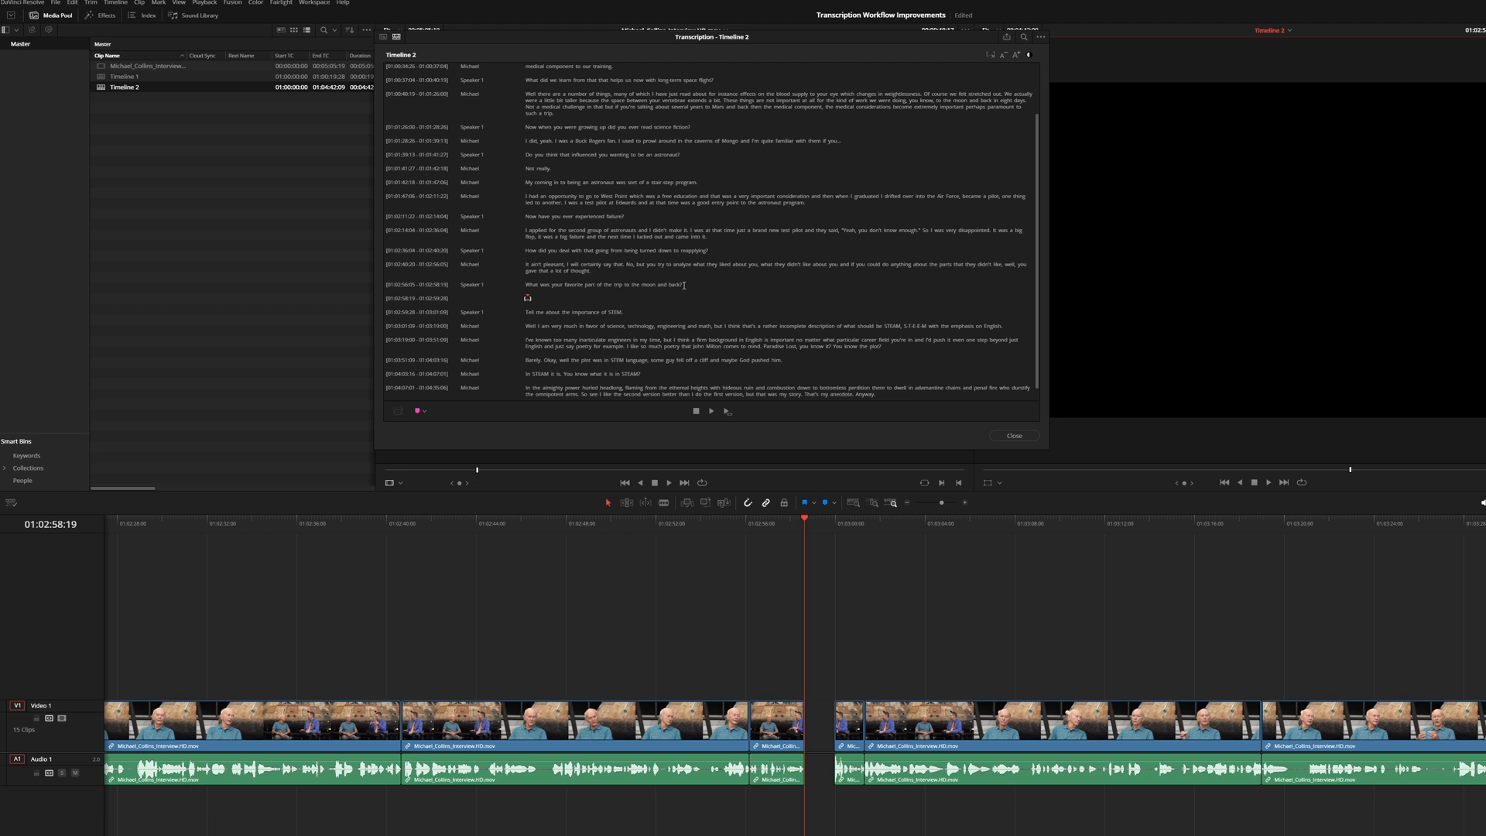
left_click(604, 284)
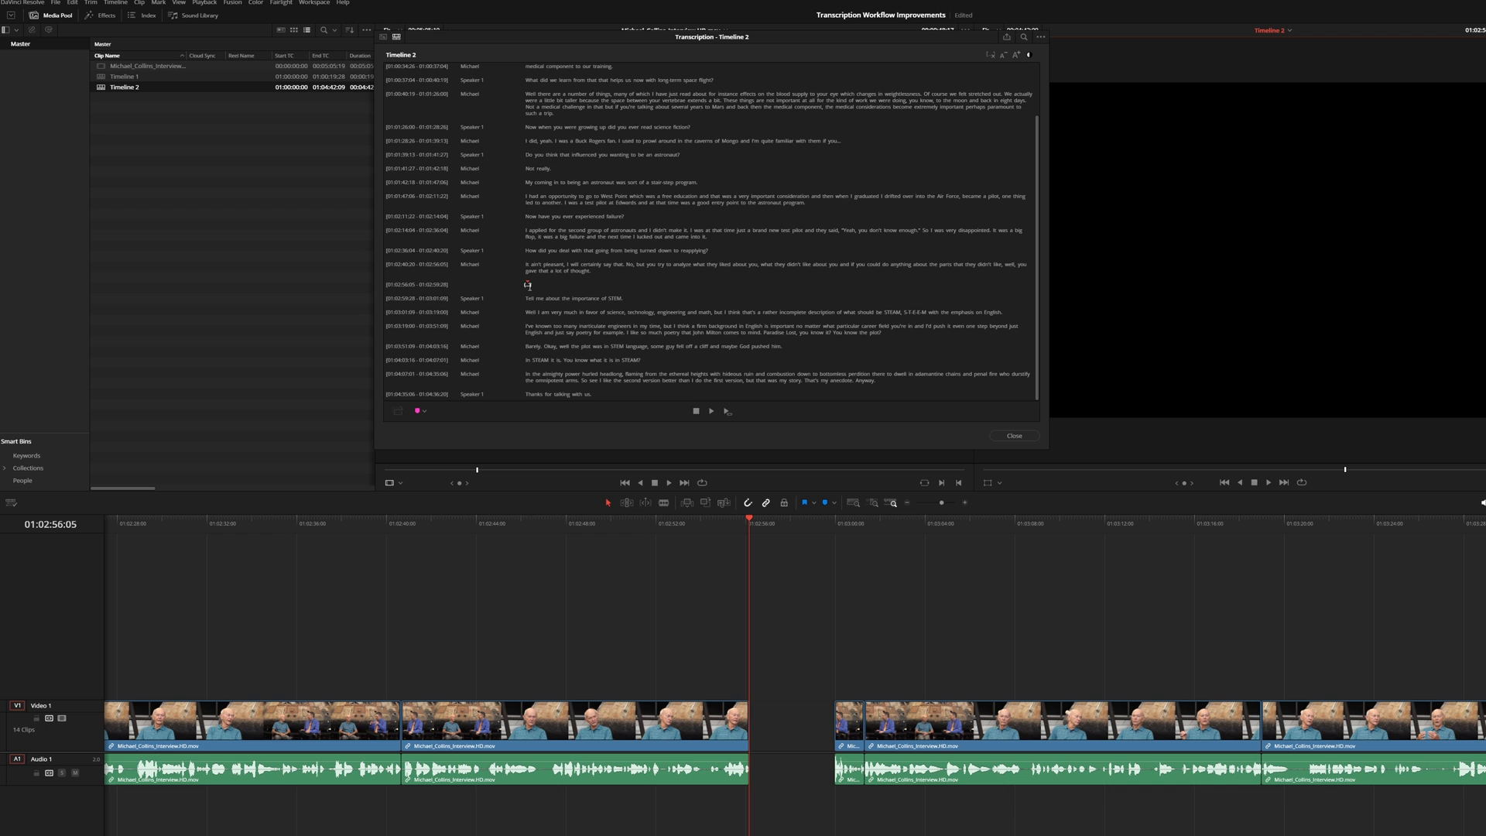
mouse_move(951, 70)
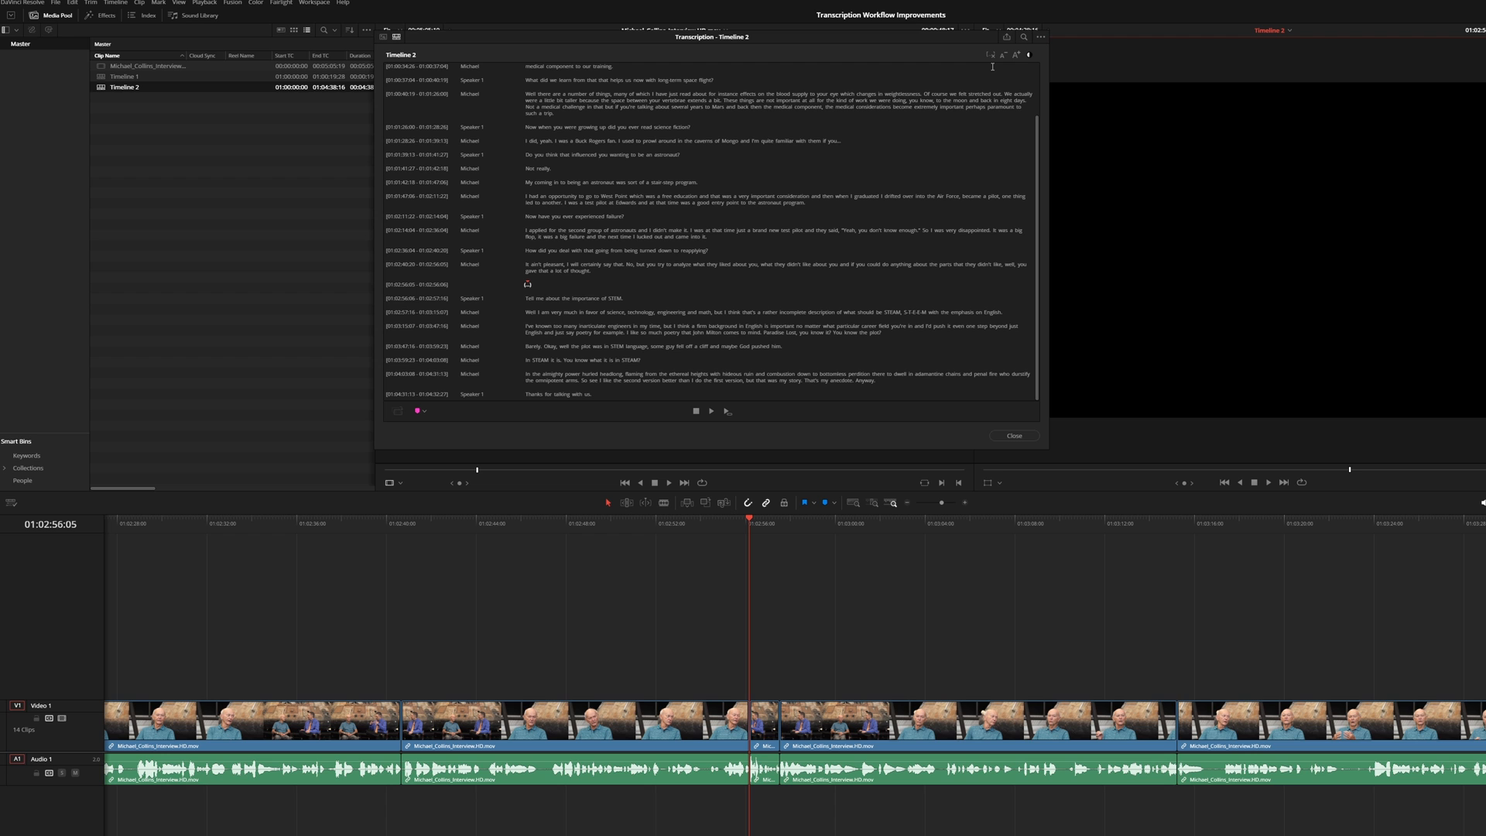
mouse_move(960, 109)
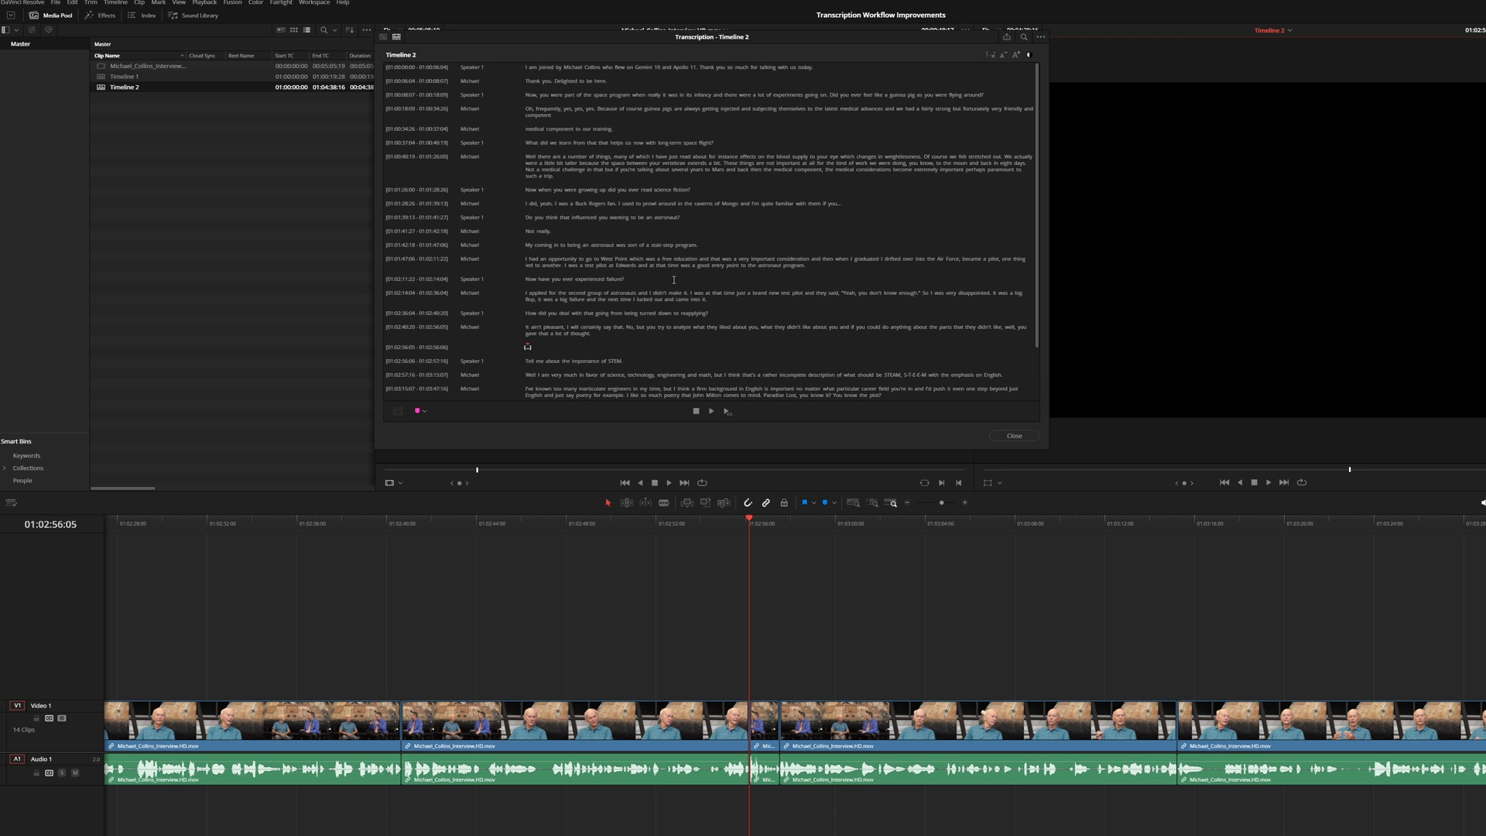
mouse_move(754, 225)
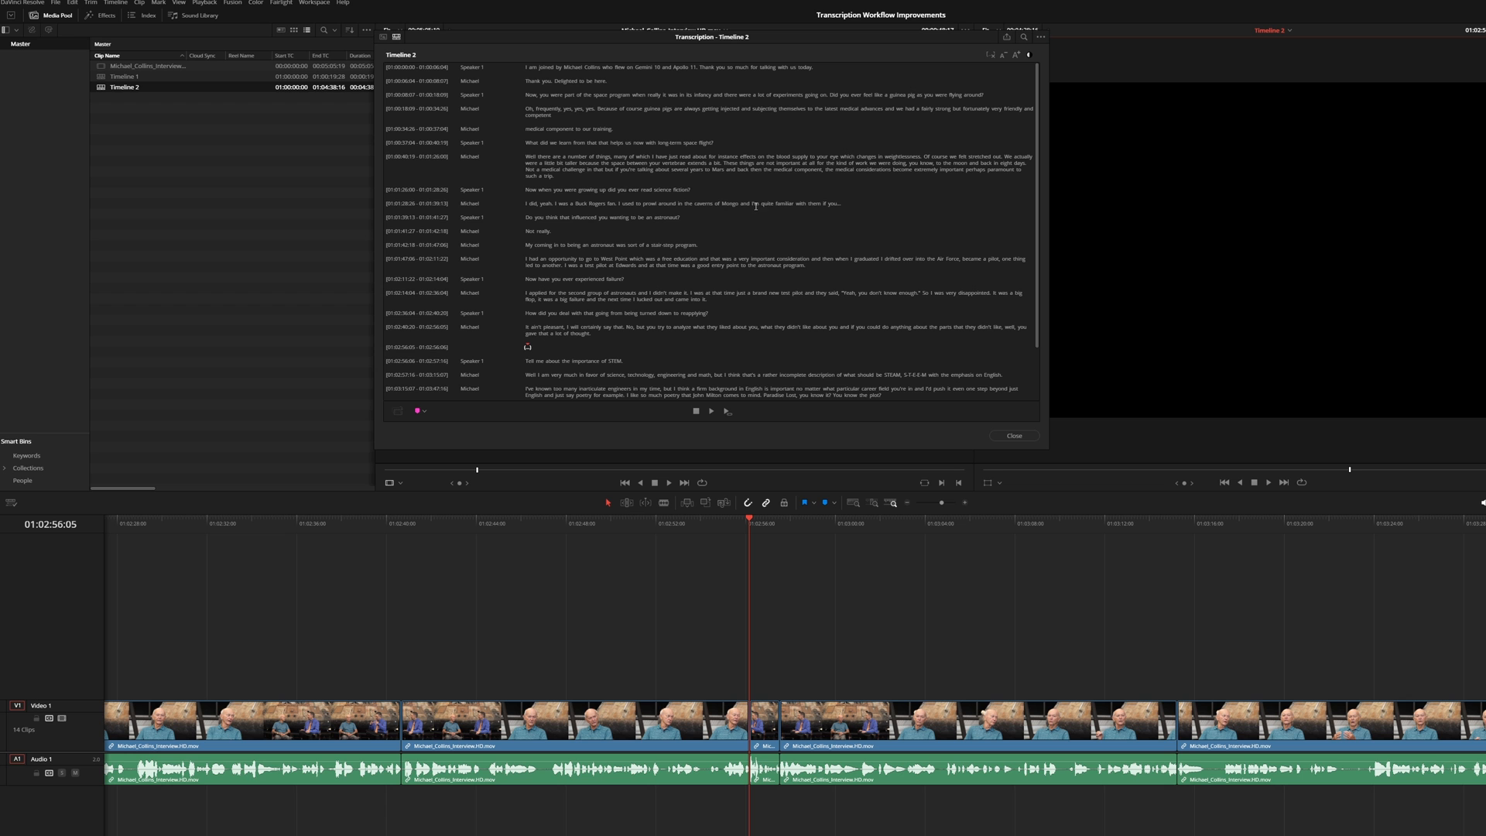